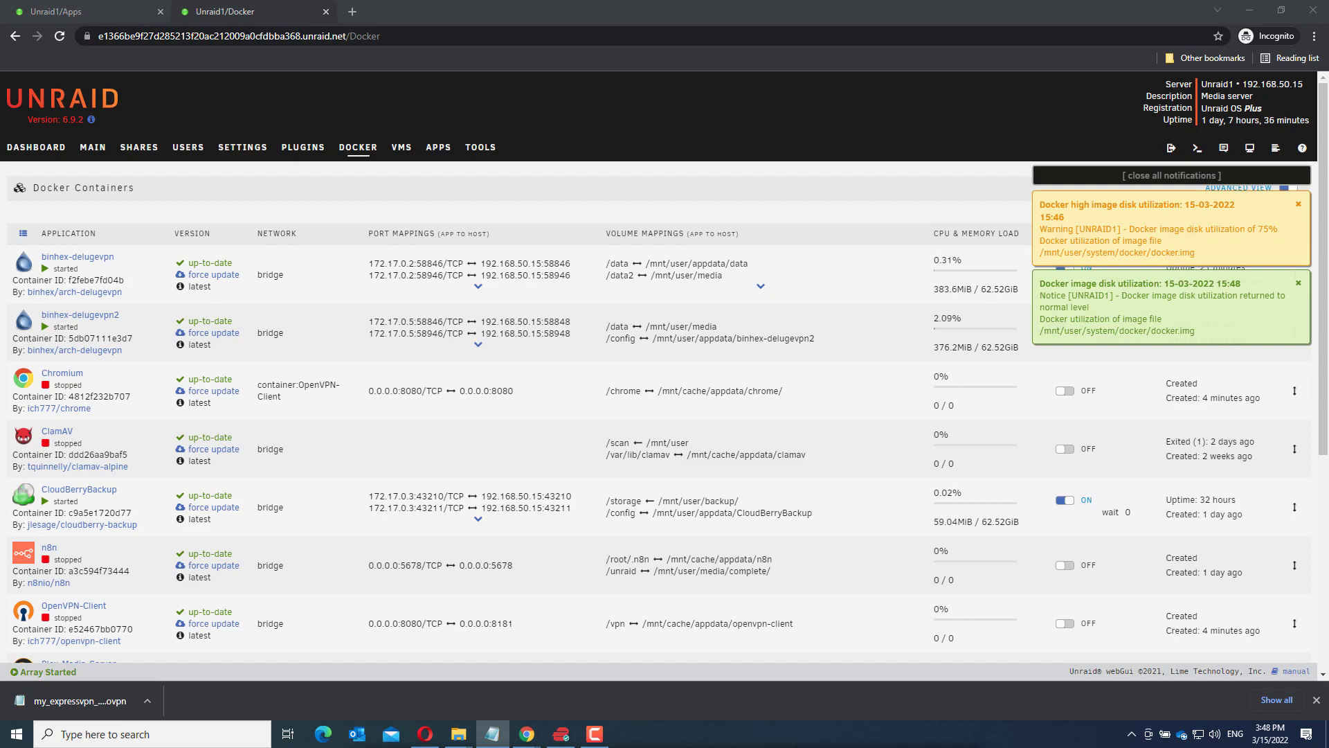
mouse_move(439, 106)
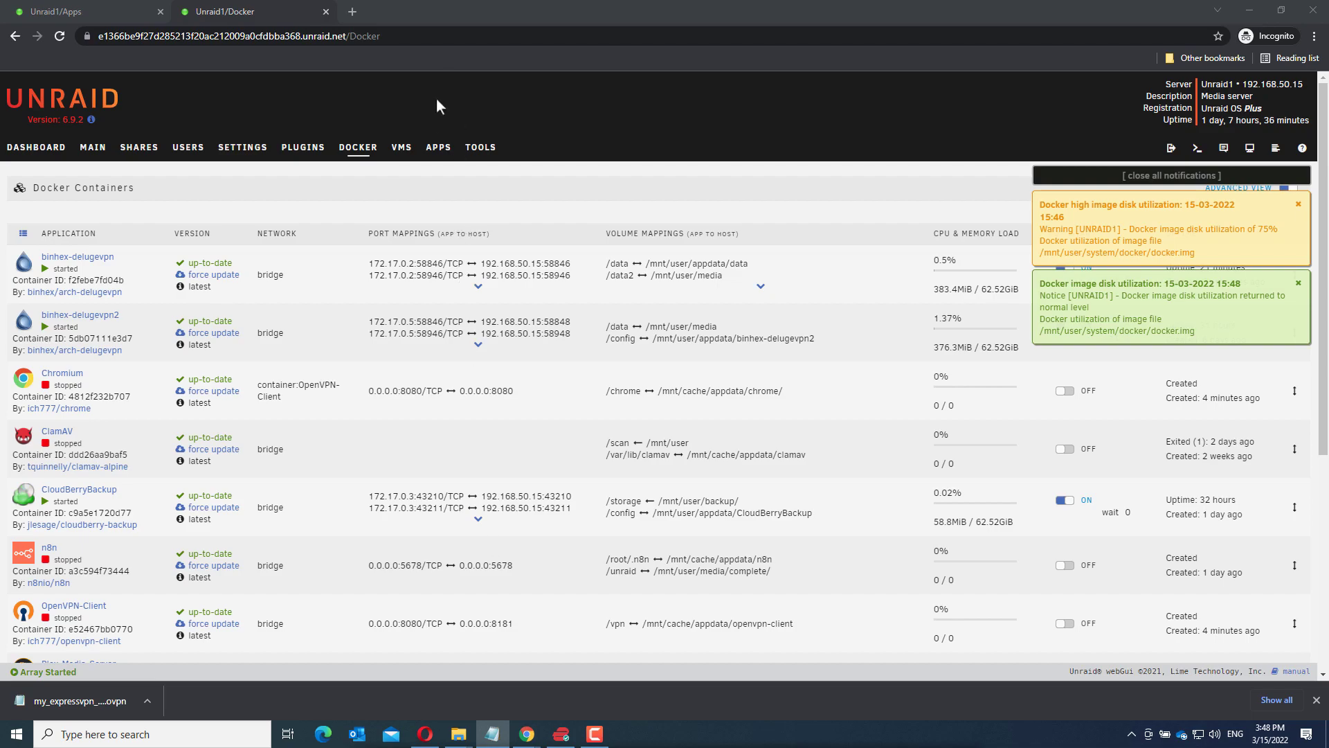
Step: Search the Apps catalog for sonarr, listing binhex-sonarr first
left_click(438, 146)
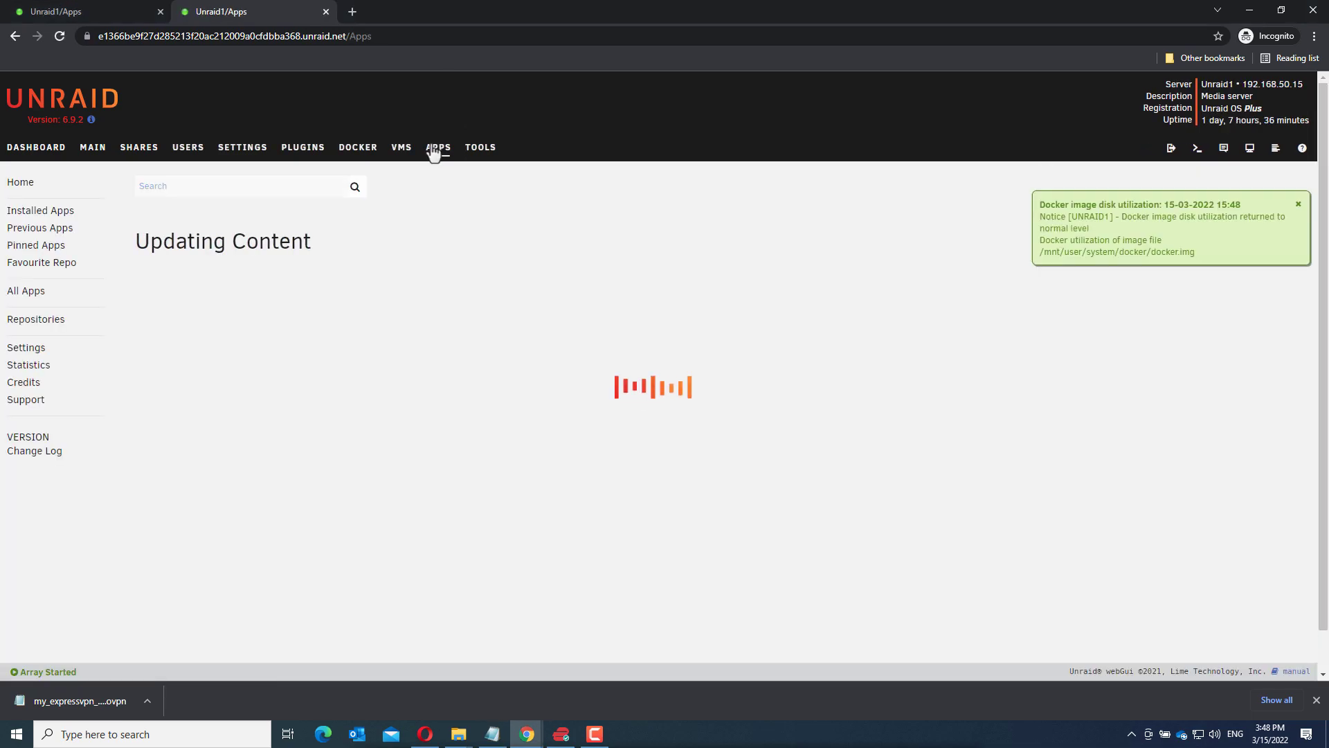
left_click(439, 147)
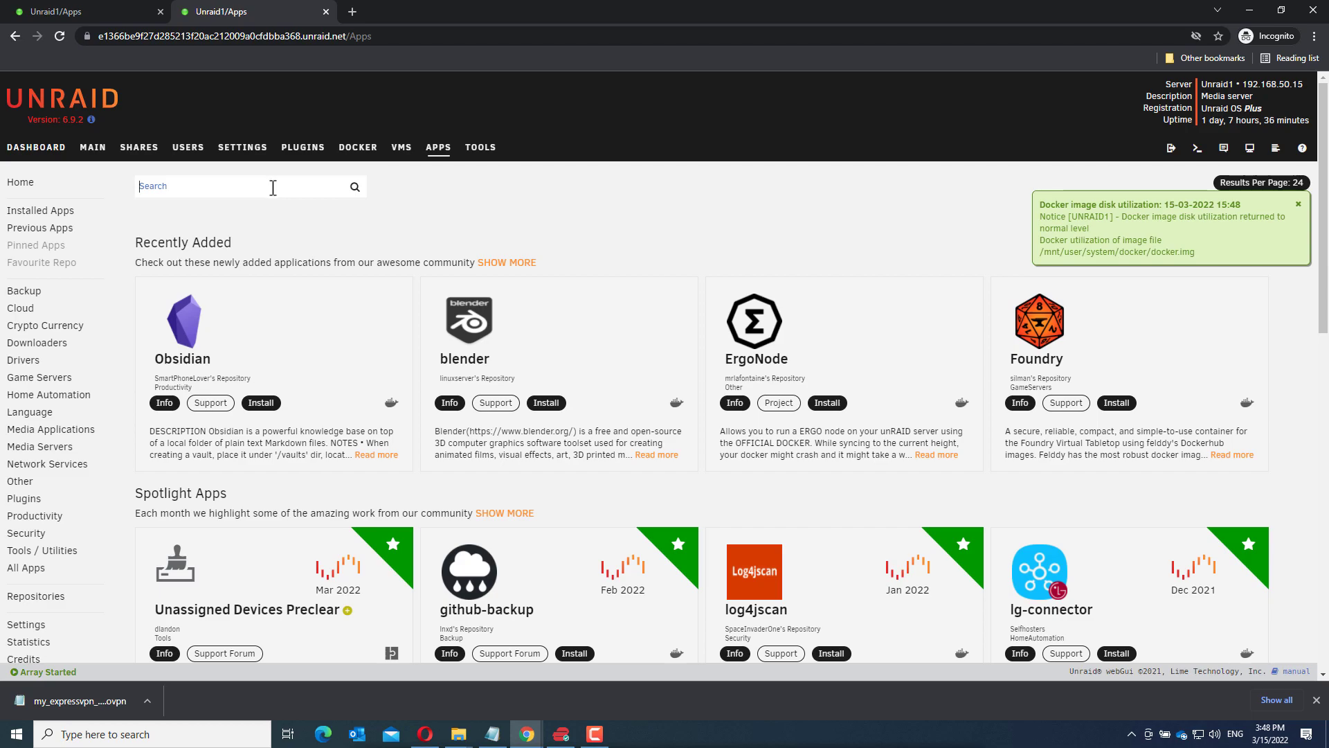
type("sonarr")
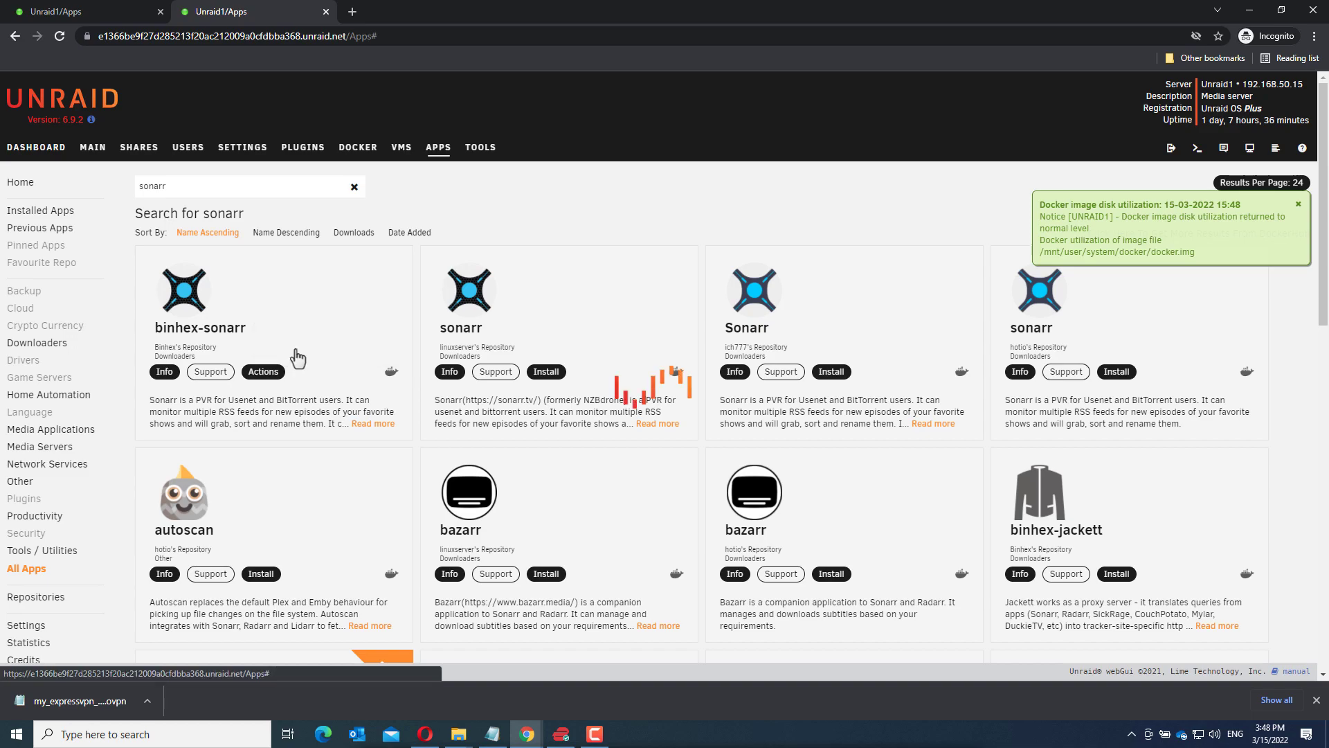
Step: Begin installing binhex-sonarr, reviewing its default ports 8989/9897 and paths
left_click(263, 371)
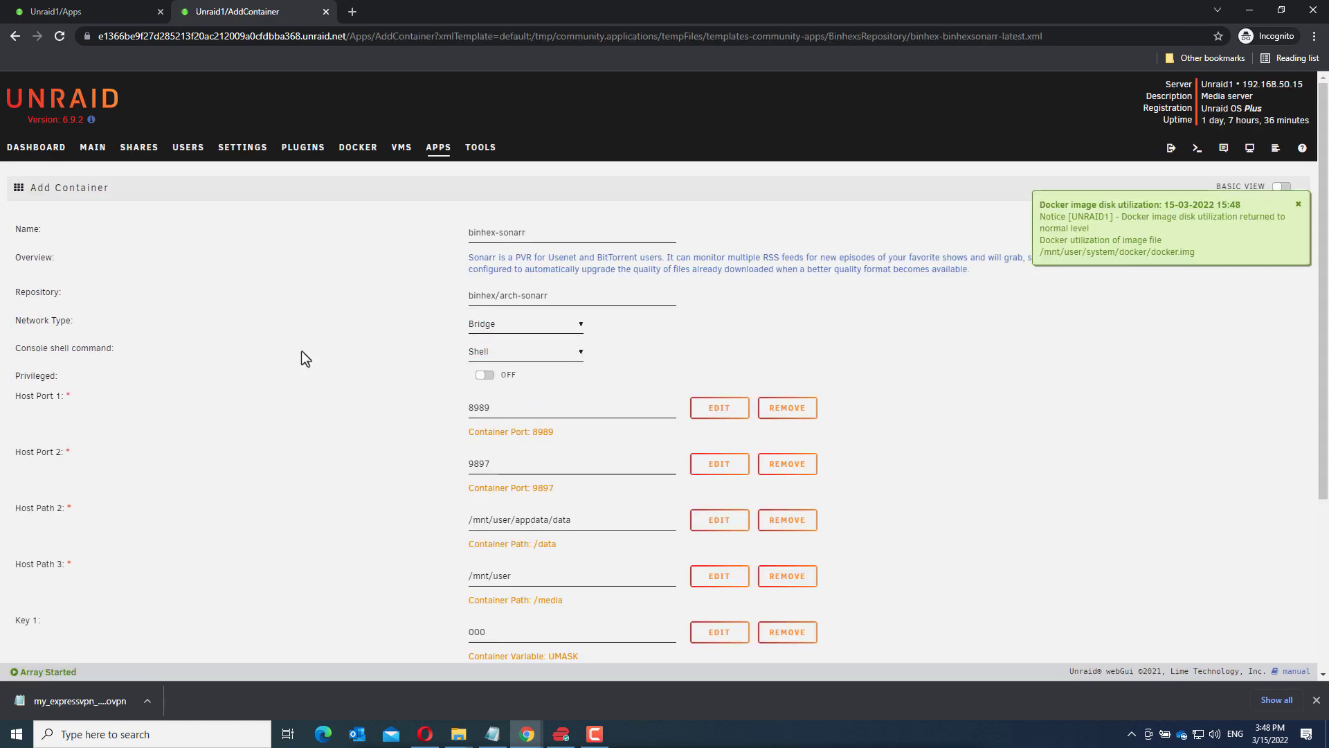
scroll("down", 3)
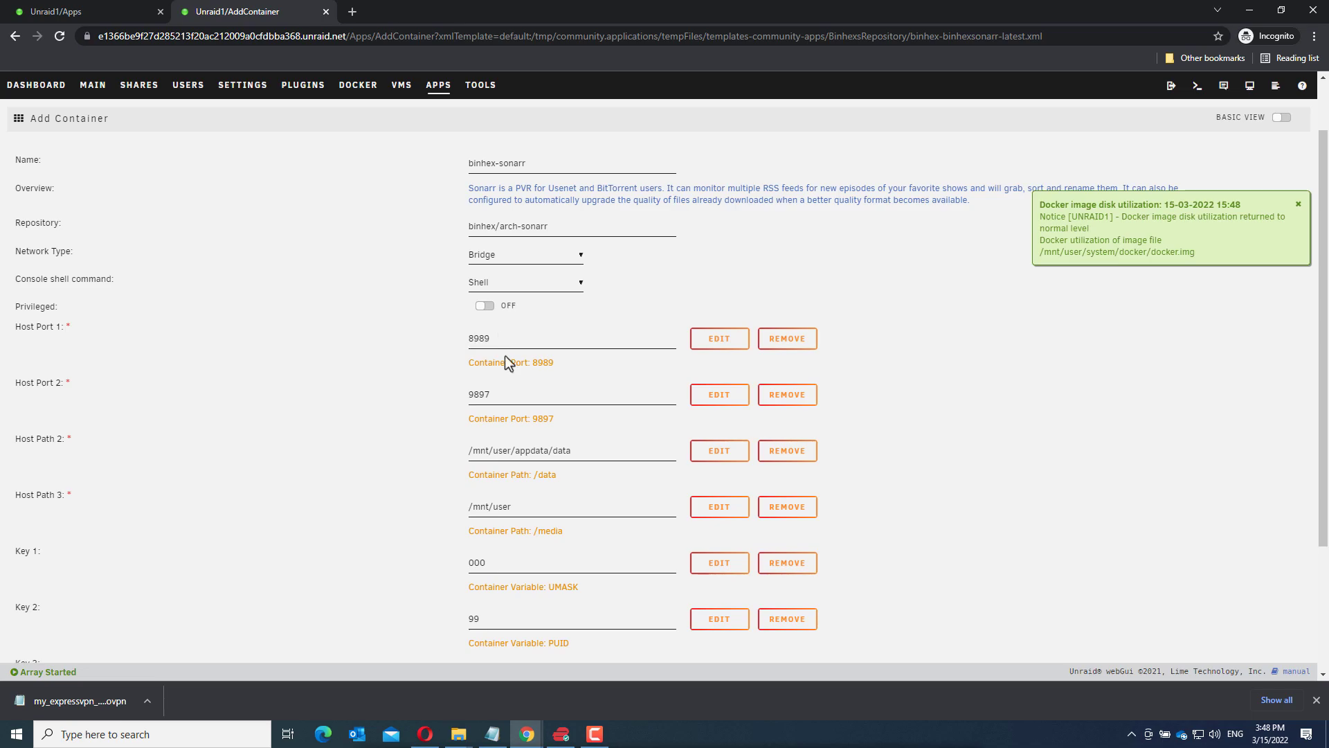
mouse_move(430, 396)
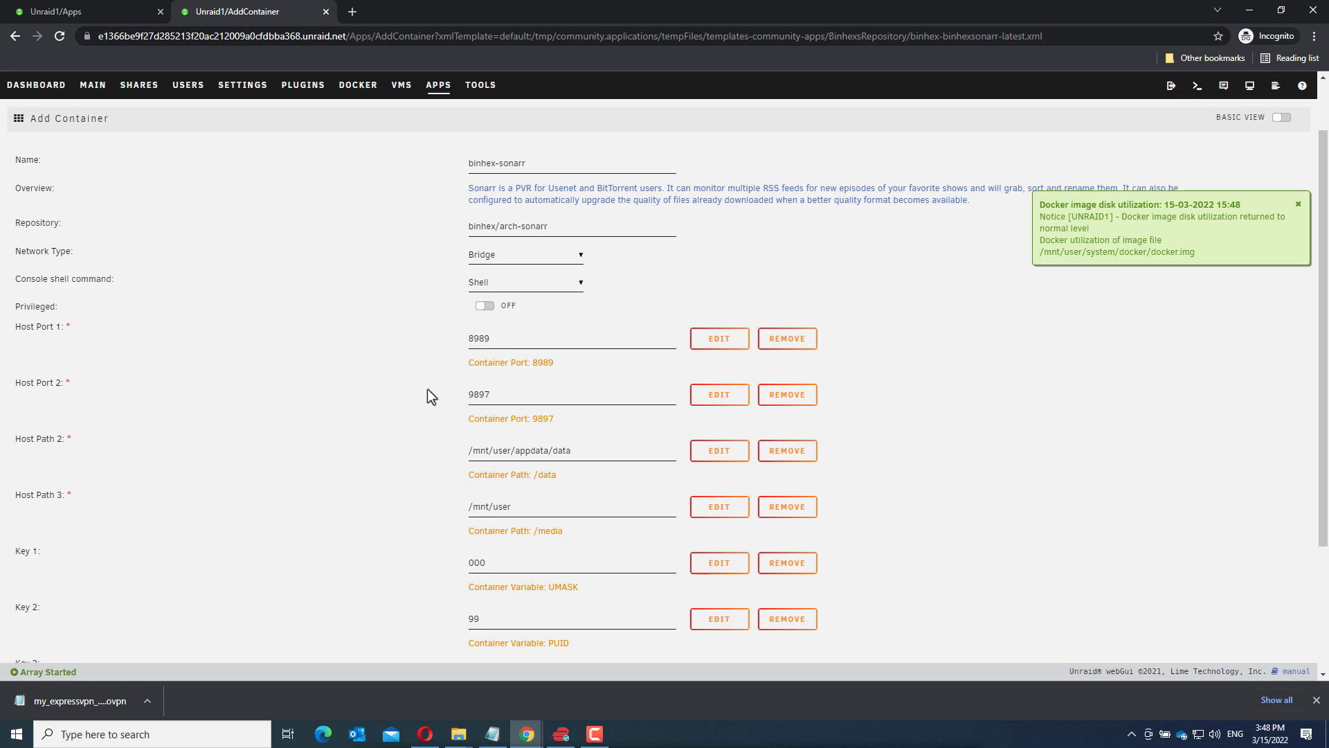
scroll("up", 3)
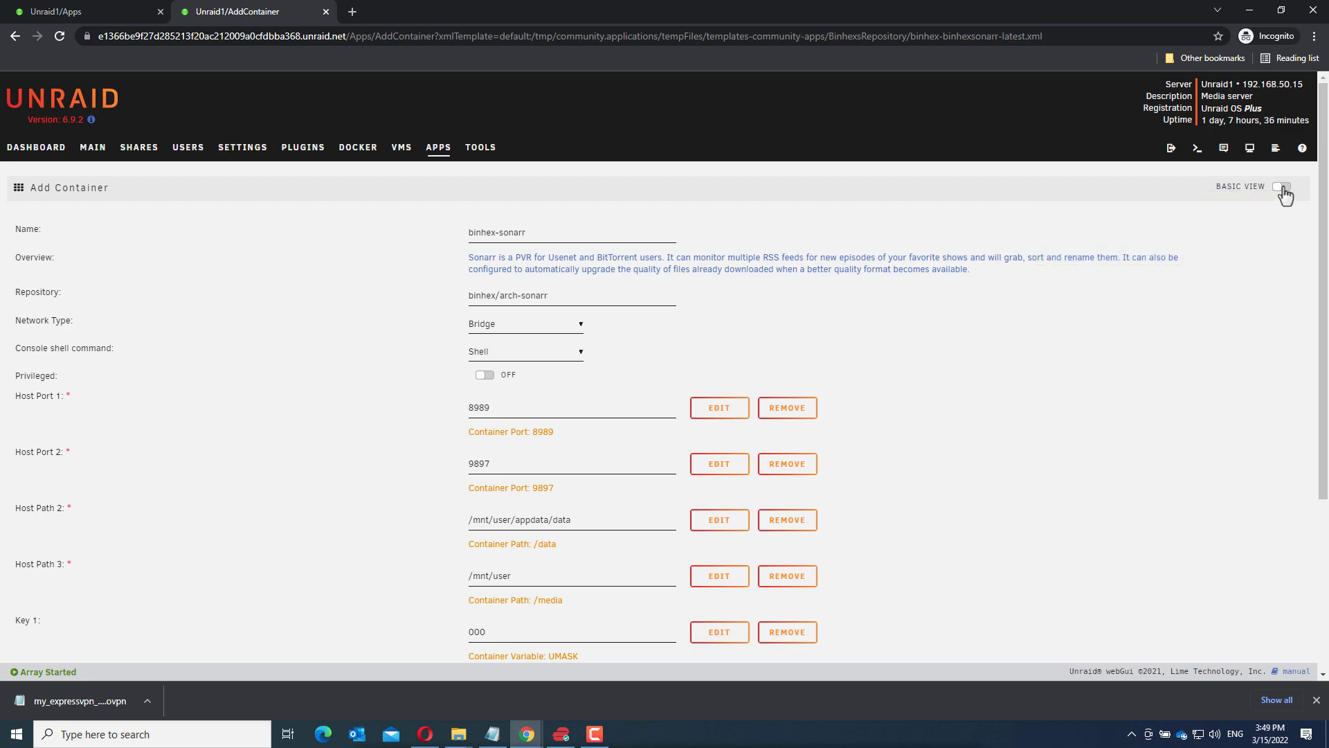
Step: In advanced view, set Network Type to None and Extra Parameters to --net=container:
left_click(1283, 187)
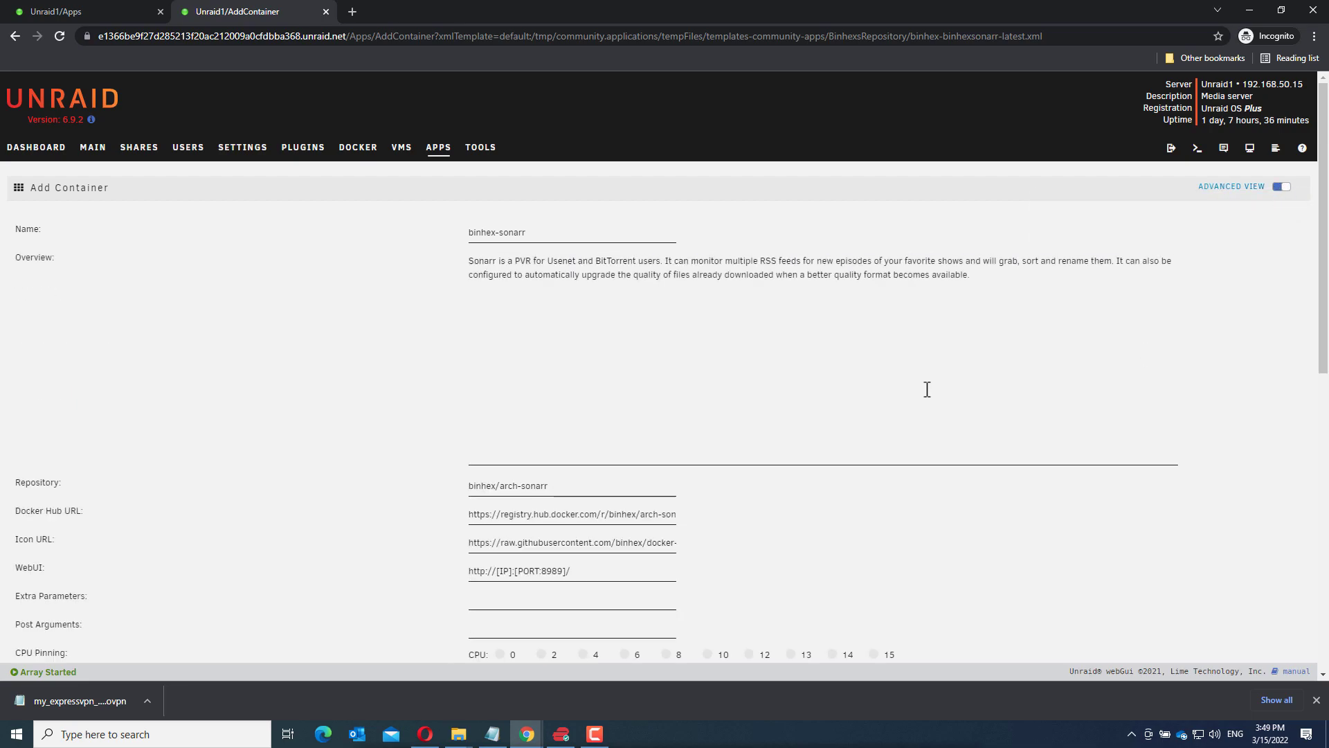
scroll("down", 3)
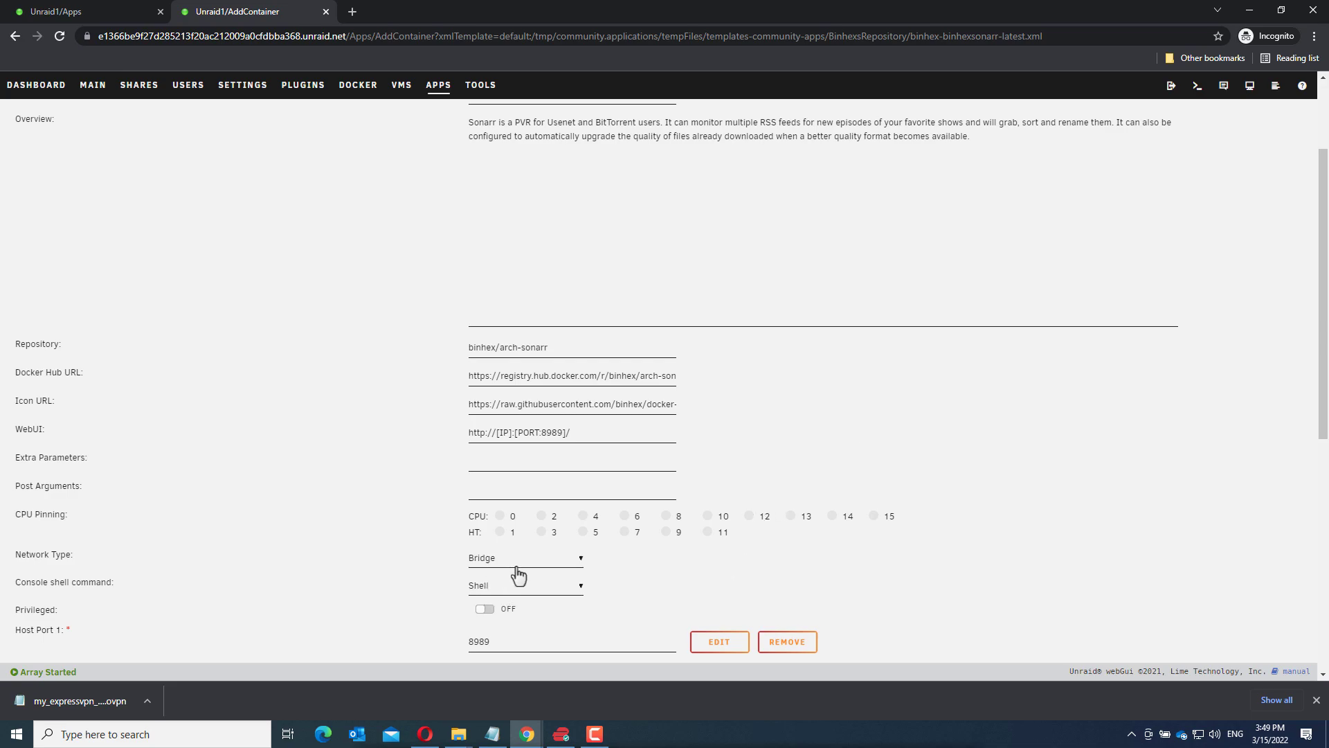
left_click(525, 559)
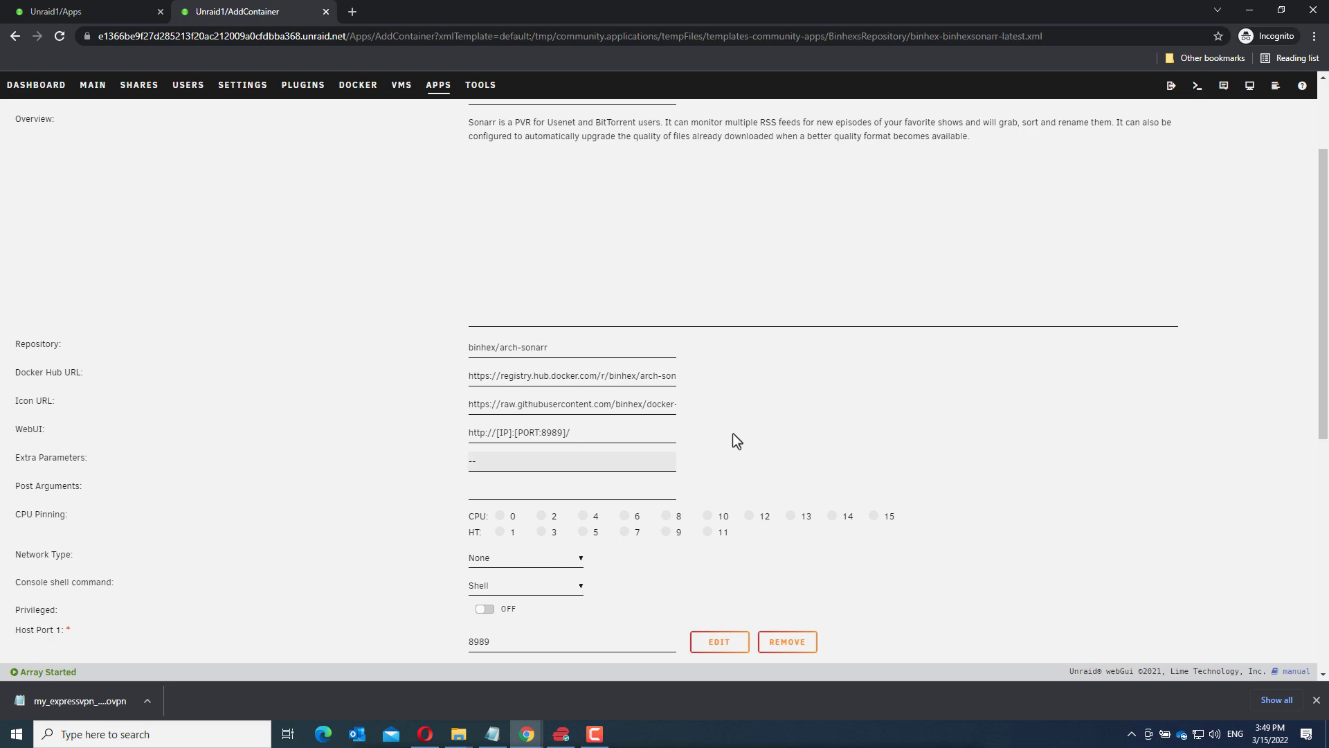
type("--net")
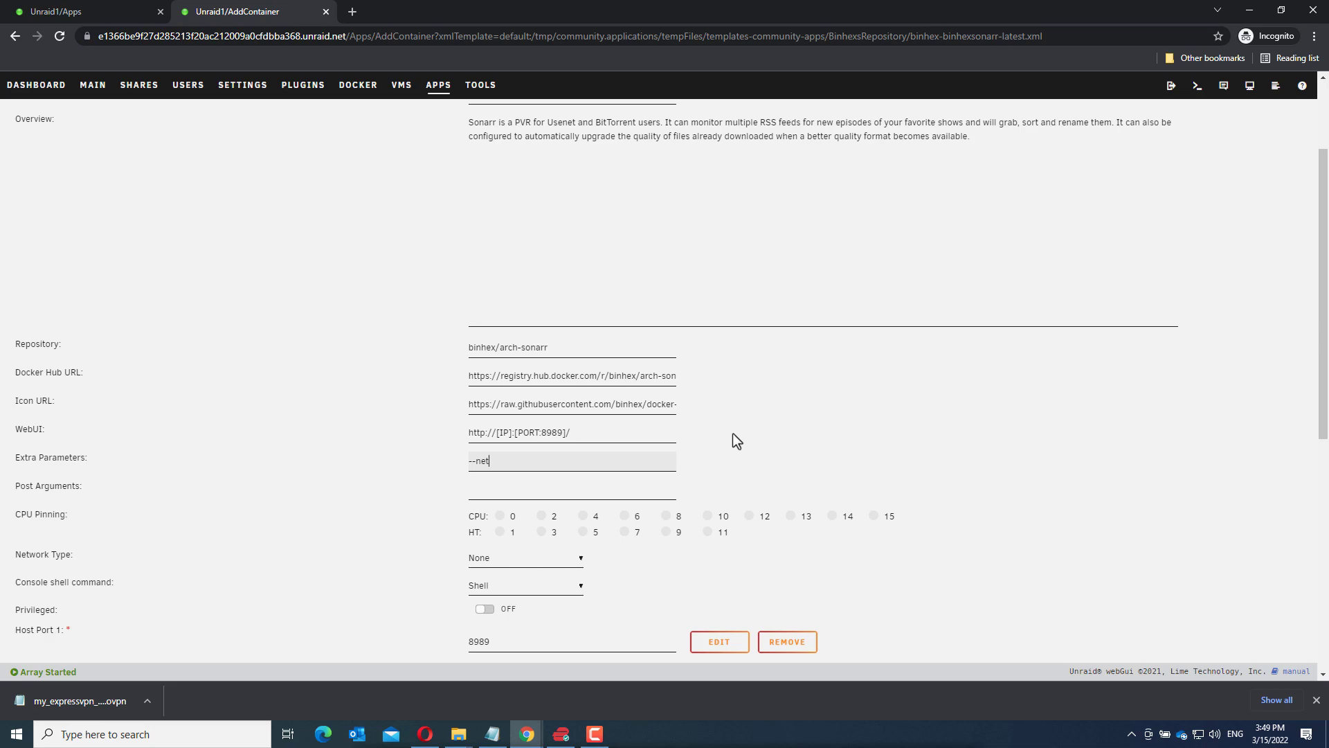
type("=container:")
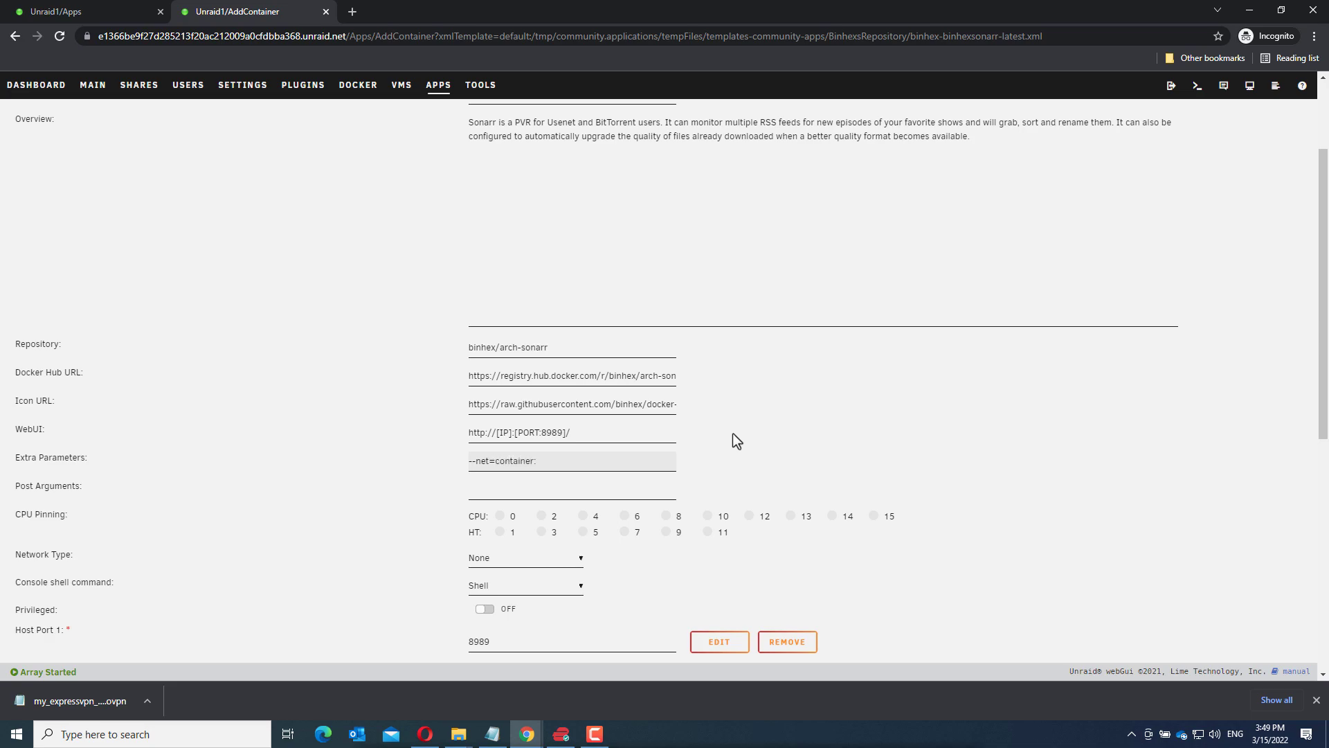
mouse_move(132, 24)
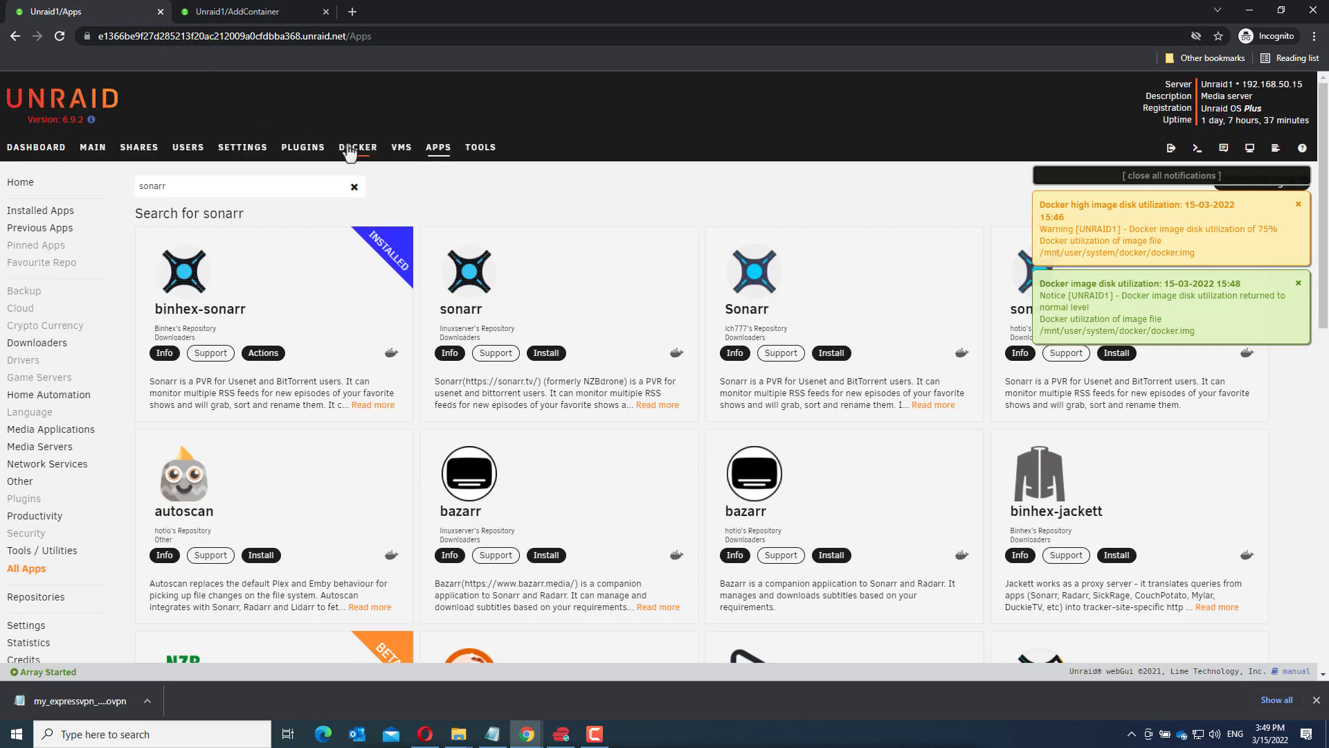
Step: Look up the OpenVPN-Client container name in the Docker containers list
left_click(357, 147)
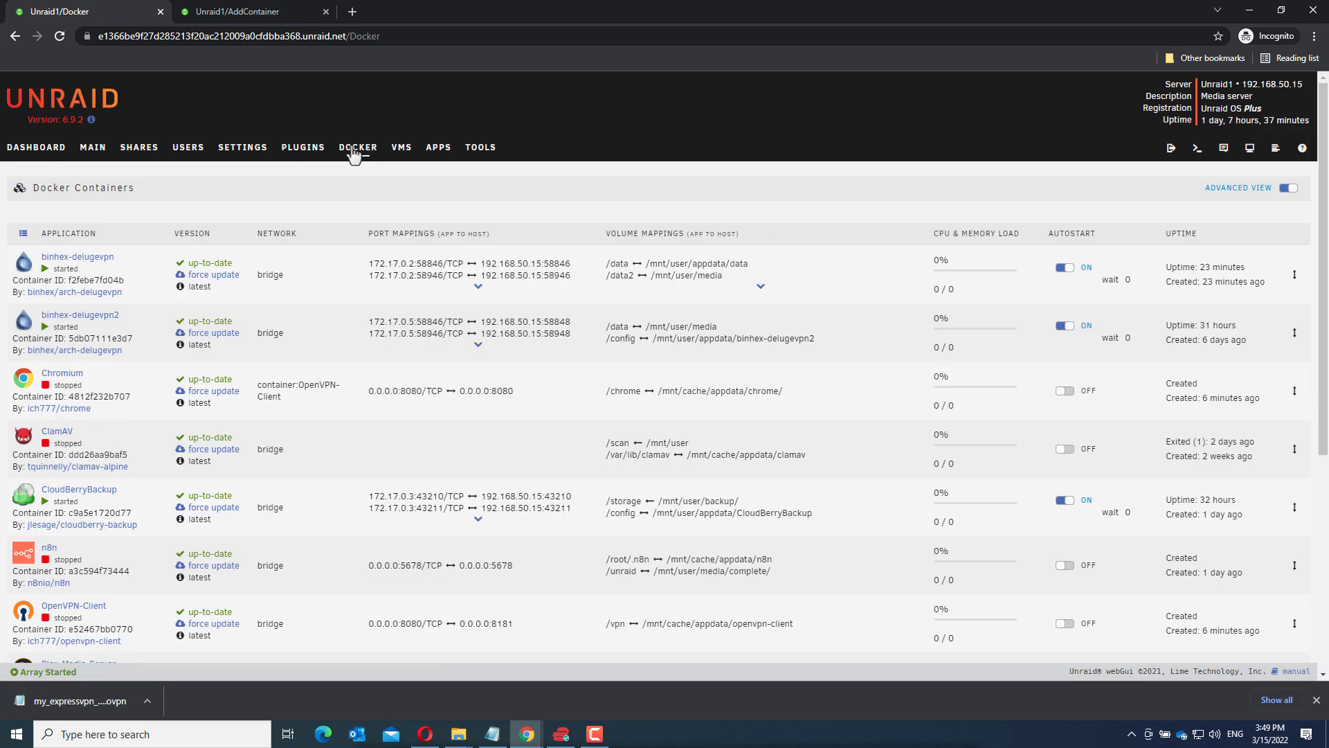
scroll("down", 3)
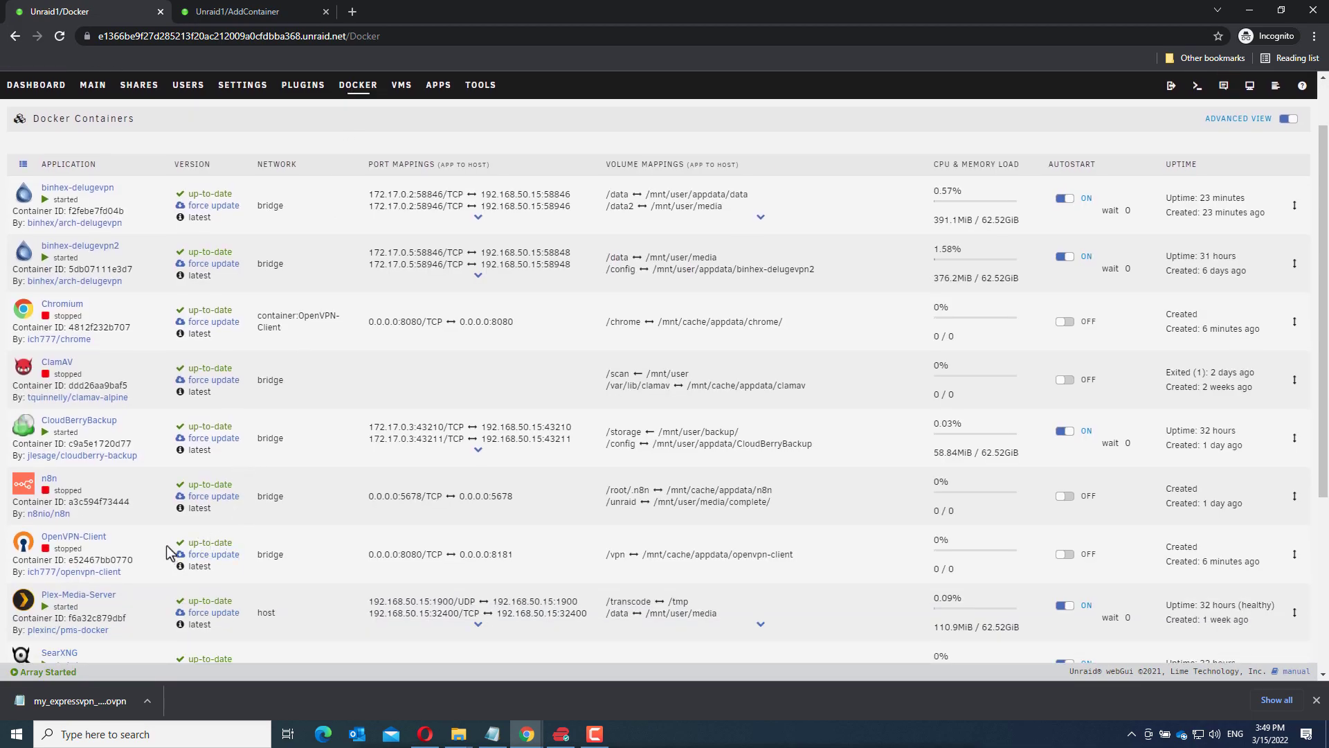
mouse_move(129, 547)
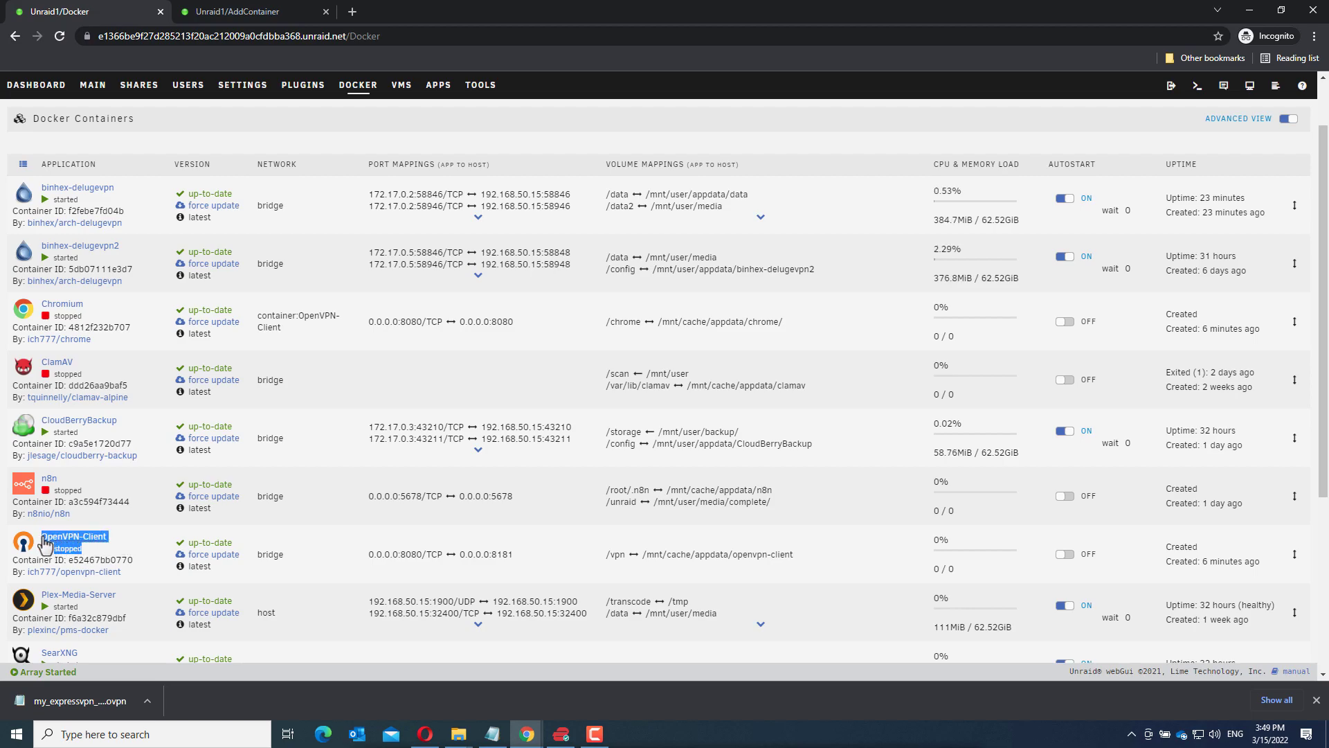
mouse_move(409, 11)
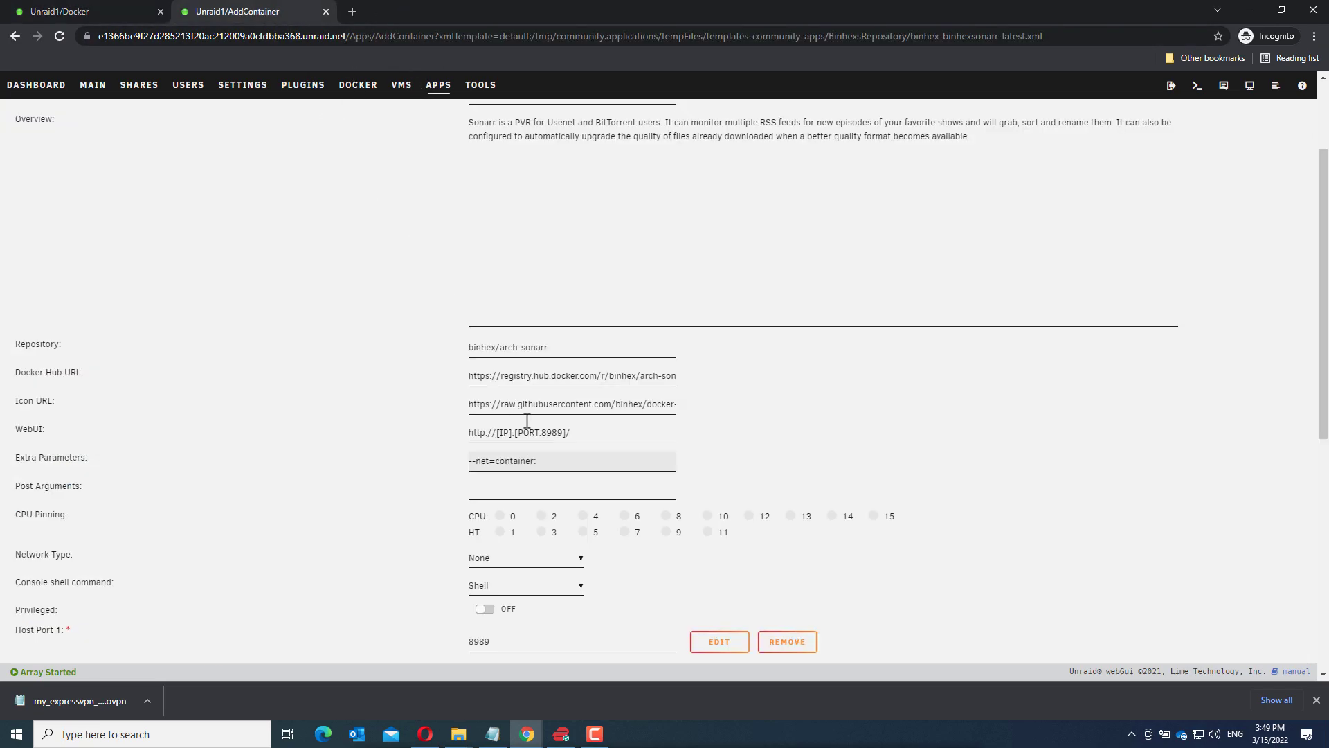
Step: Complete Extra Parameters as --net=container:OpenVPN-Client, removing the stray word 'stopped'
type("OpenVPN-Client stopped")
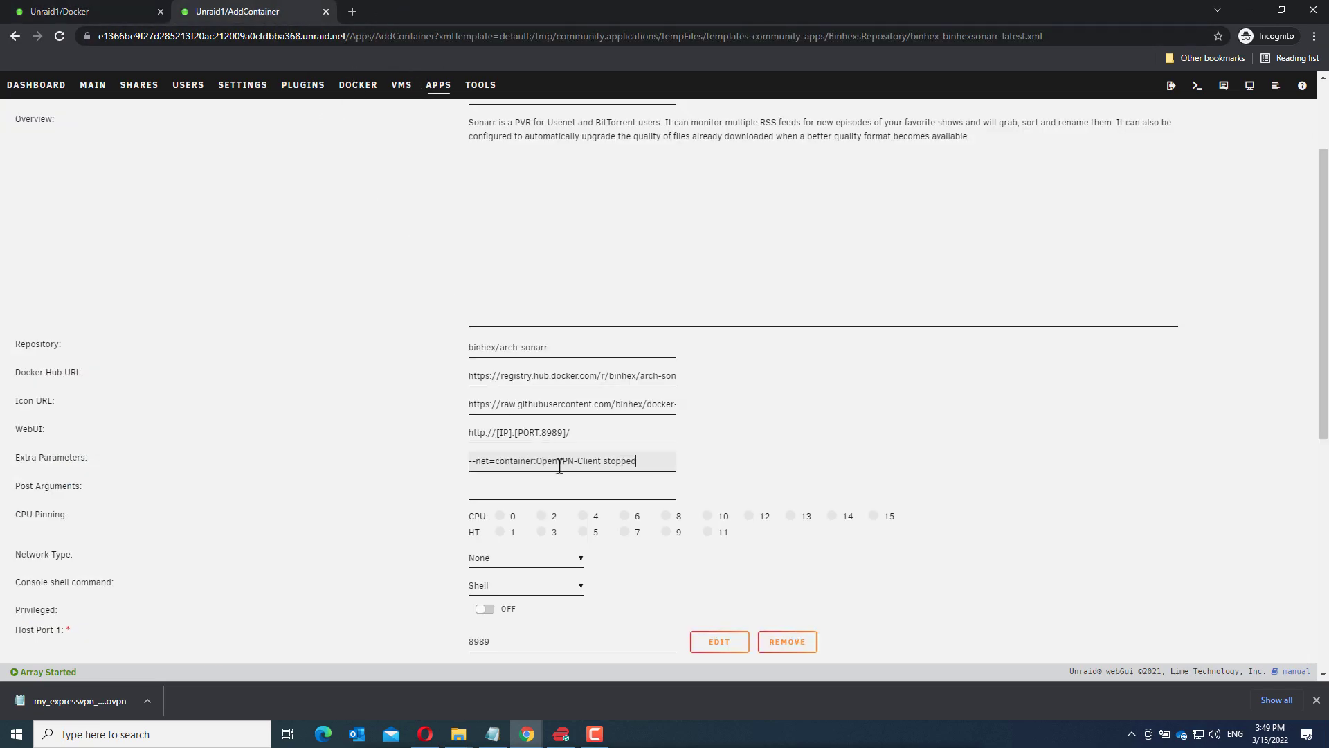
double_click(619, 459)
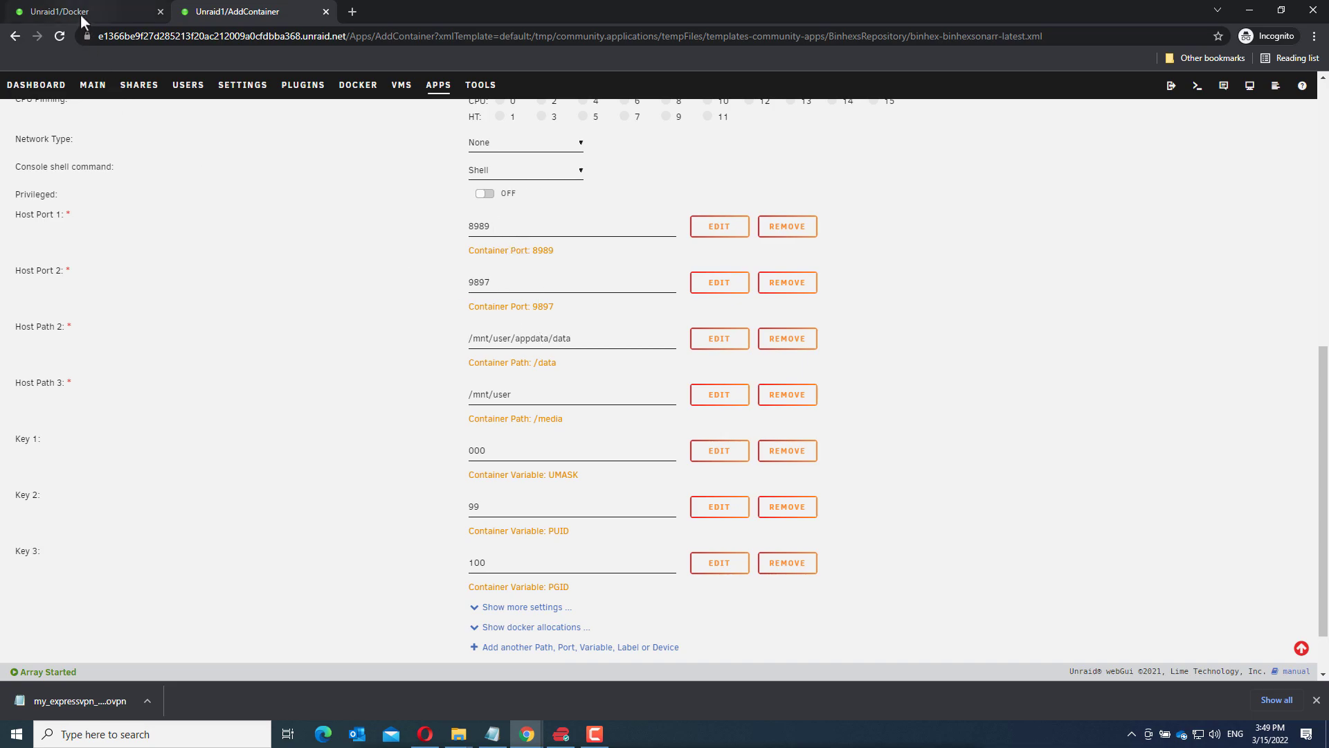
mouse_move(60, 11)
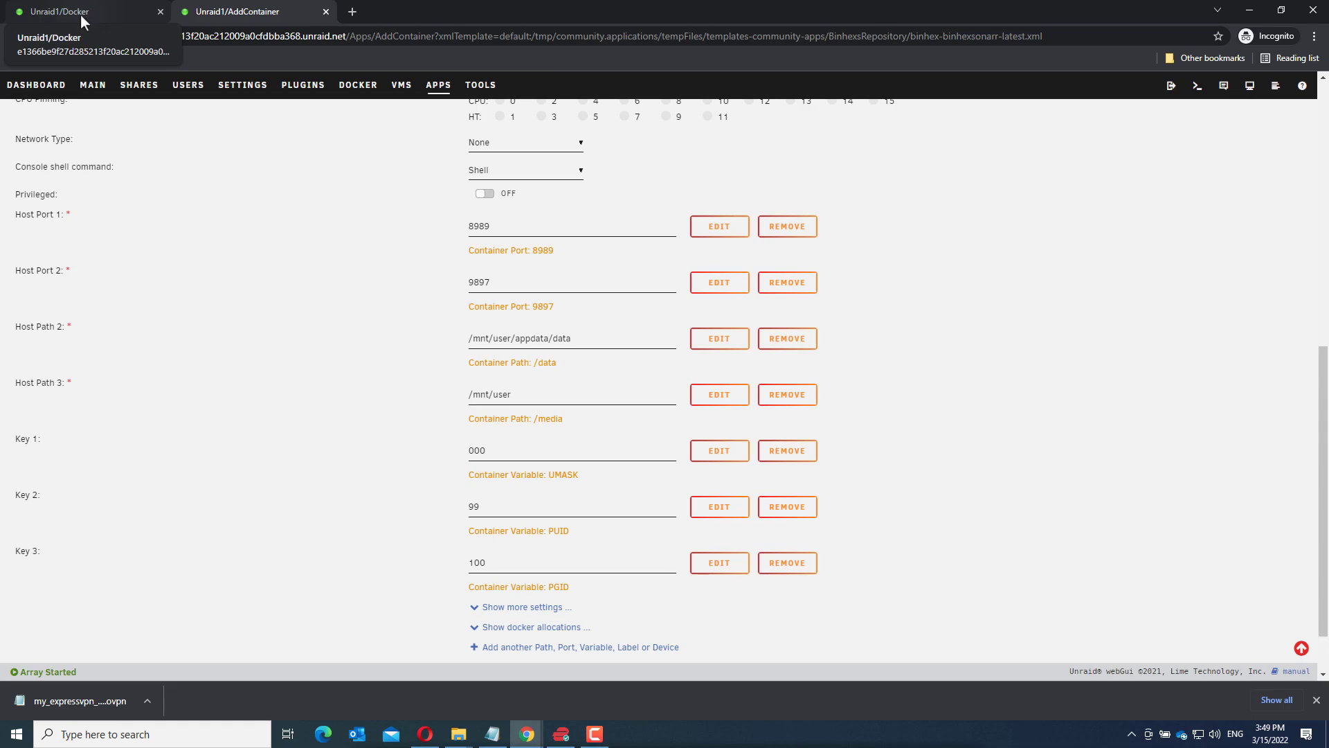
Step: Edit the OpenVPN-Client container from the Docker list
left_click(60, 11)
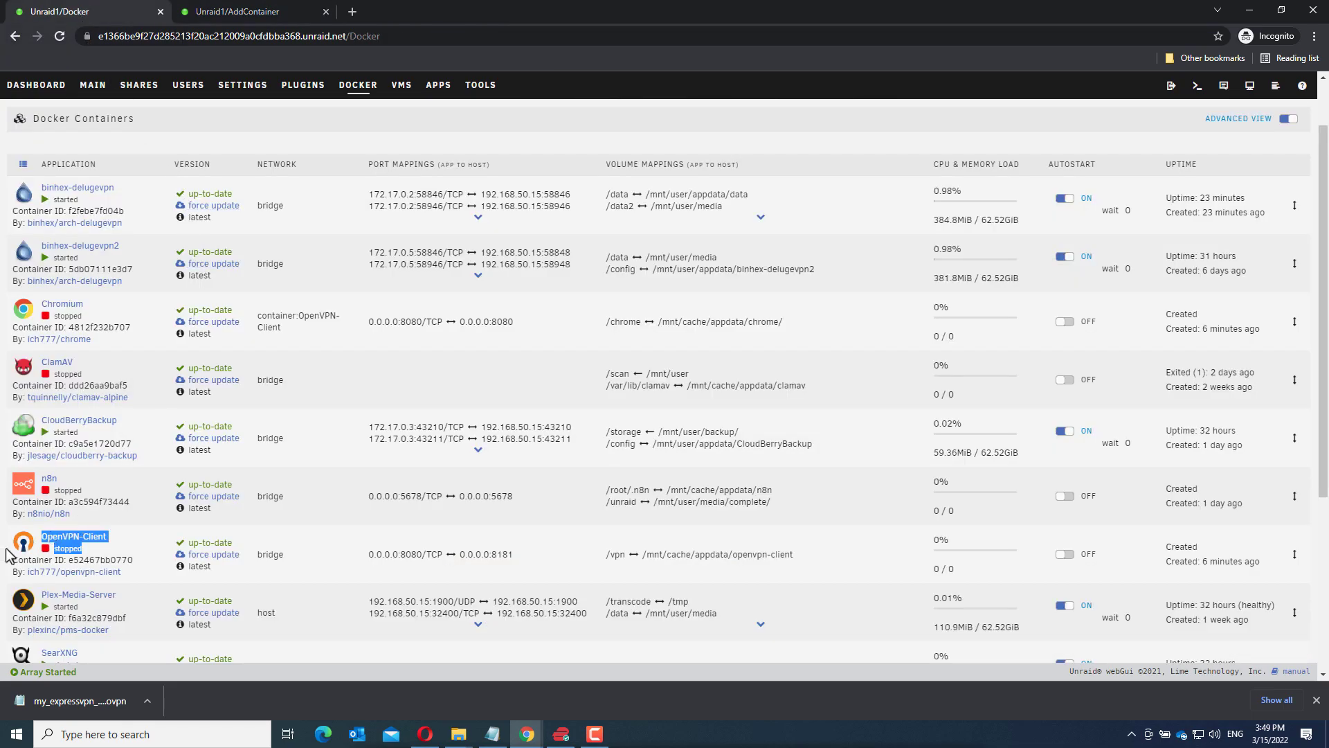
left_click(24, 540)
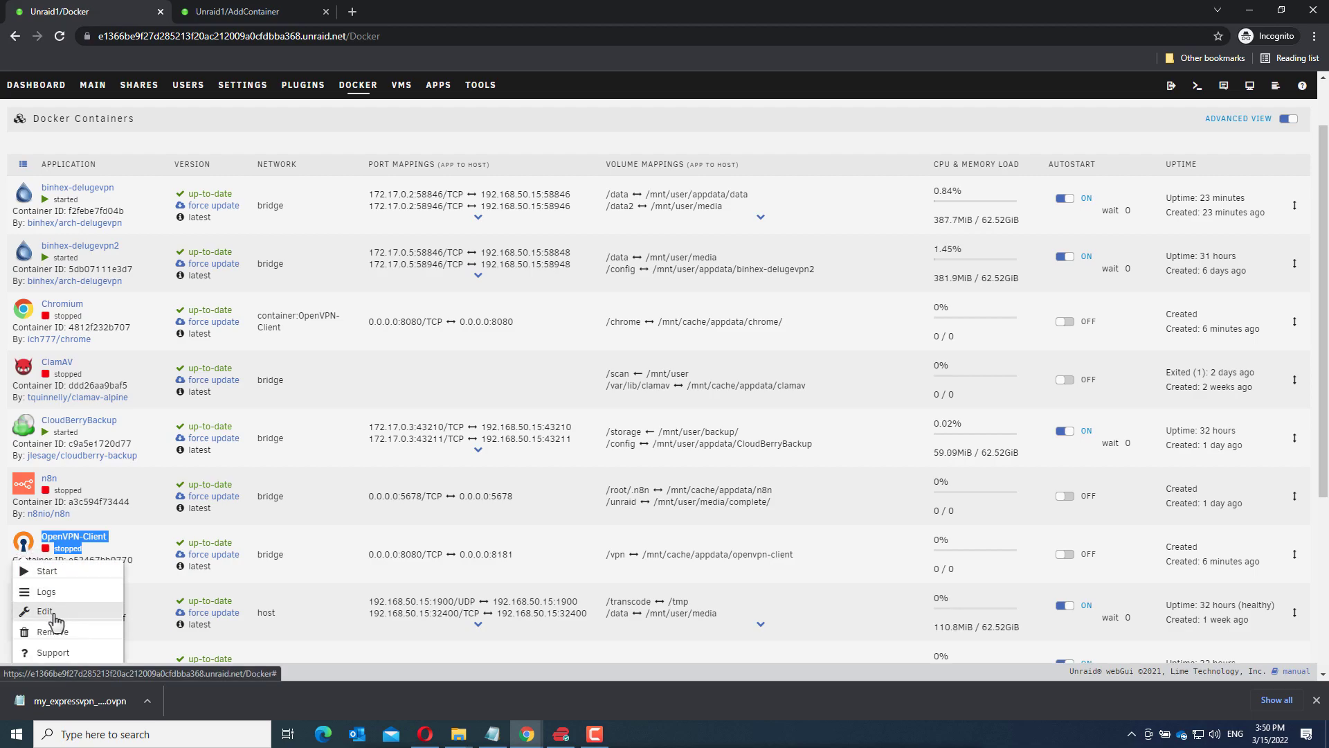
left_click(45, 611)
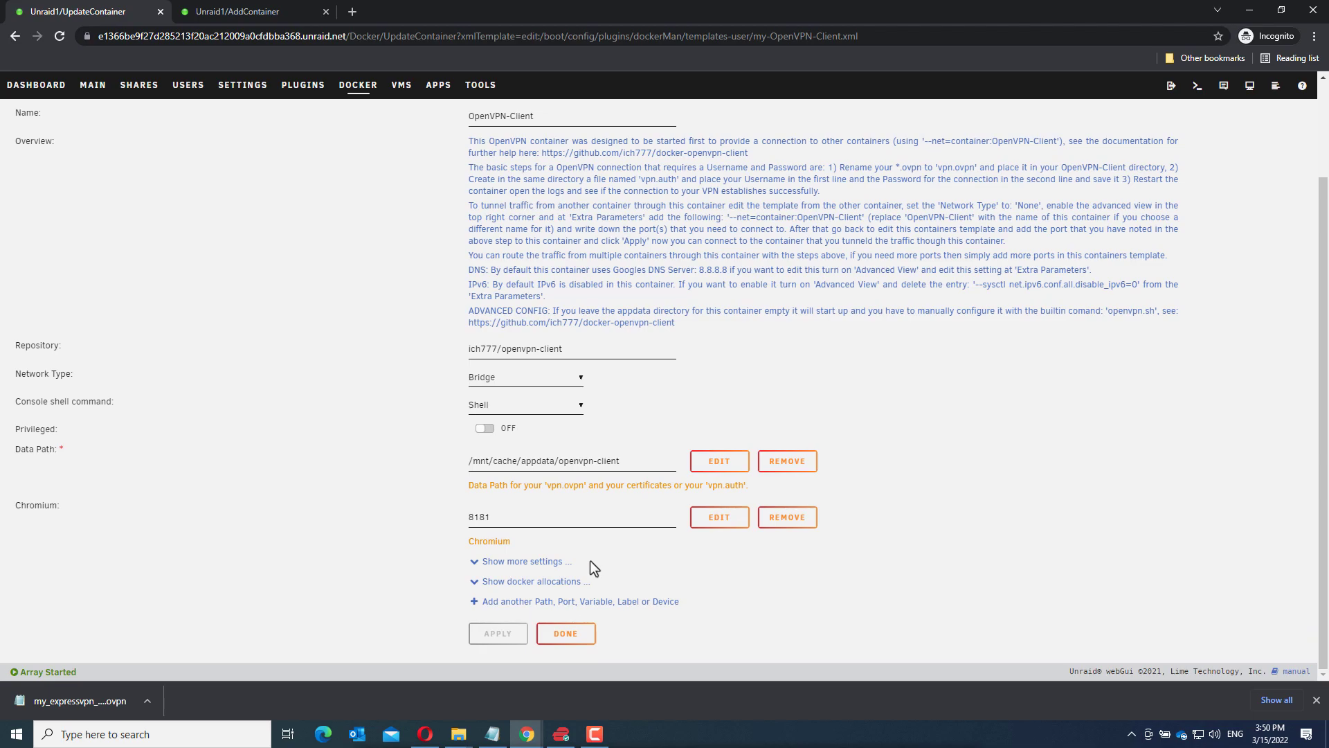
mouse_move(579, 601)
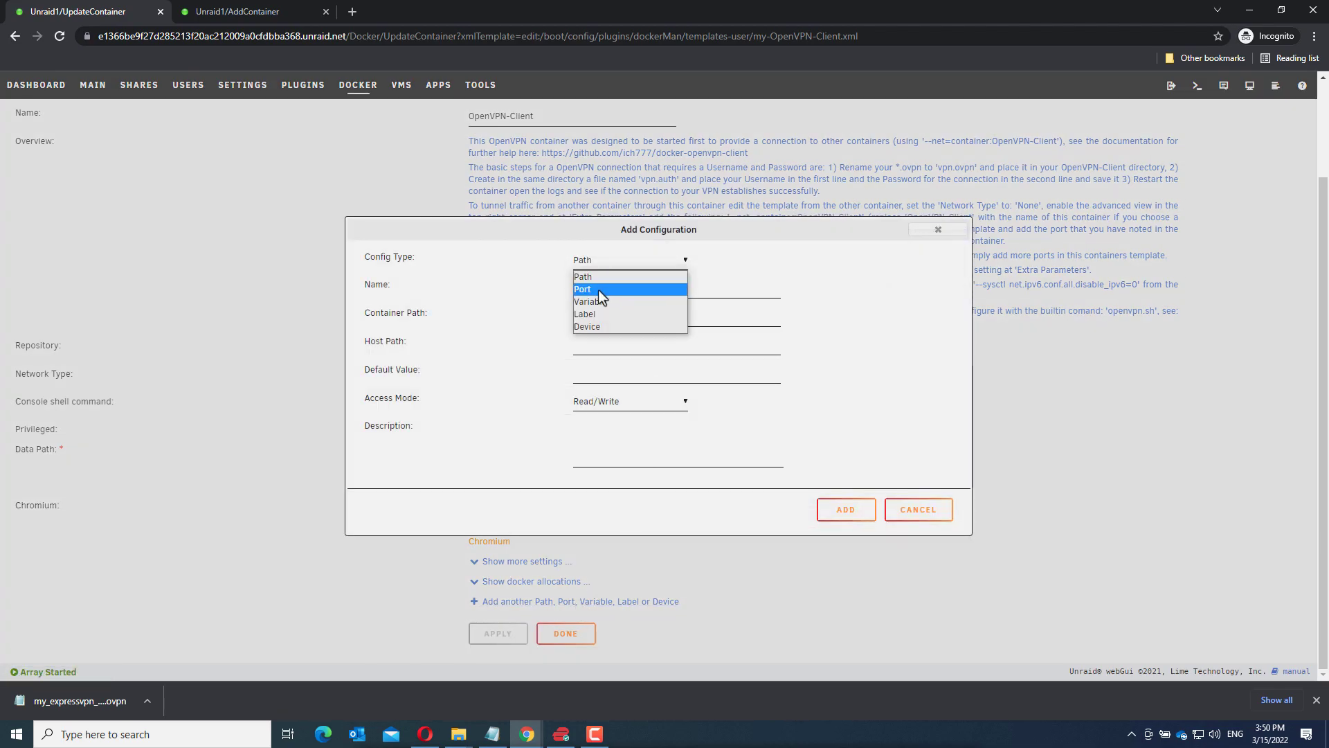
Step: Add a port mapping named Sonarr1 with container and host port 8989
left_click(583, 289)
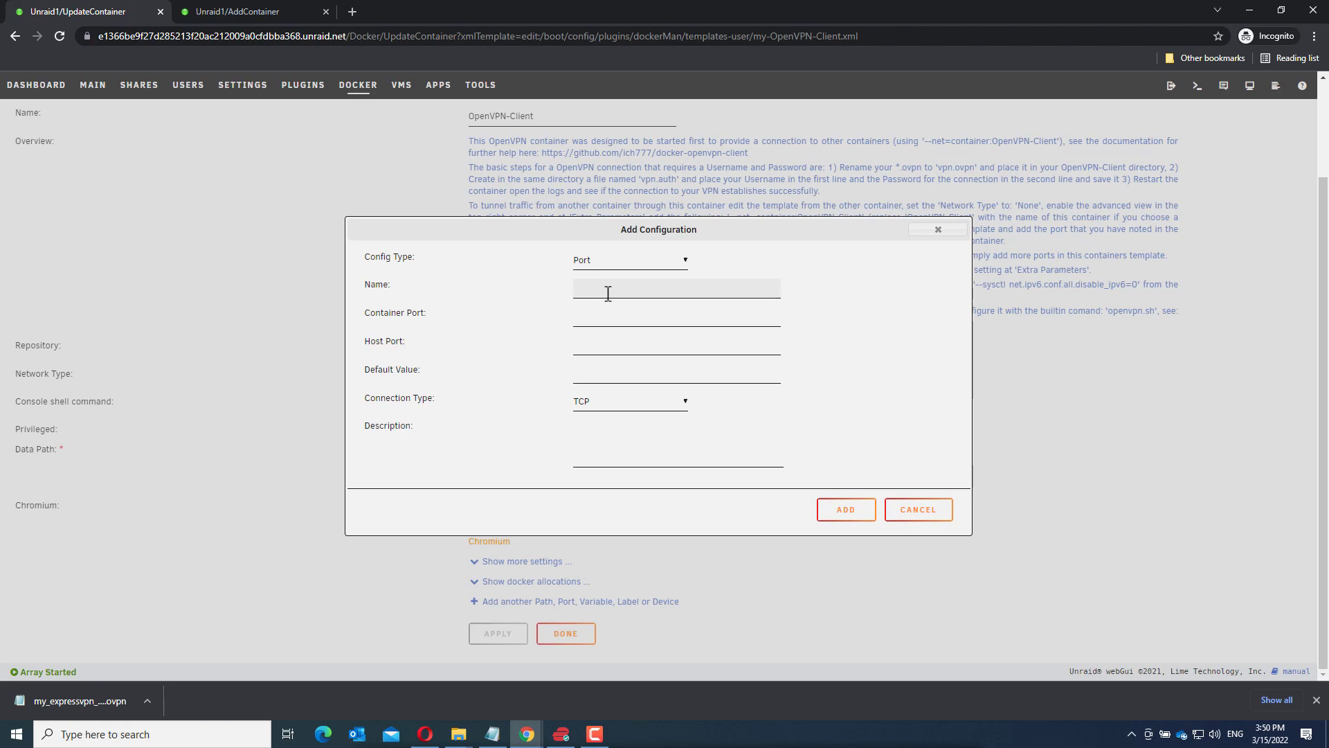
type("Sonarr")
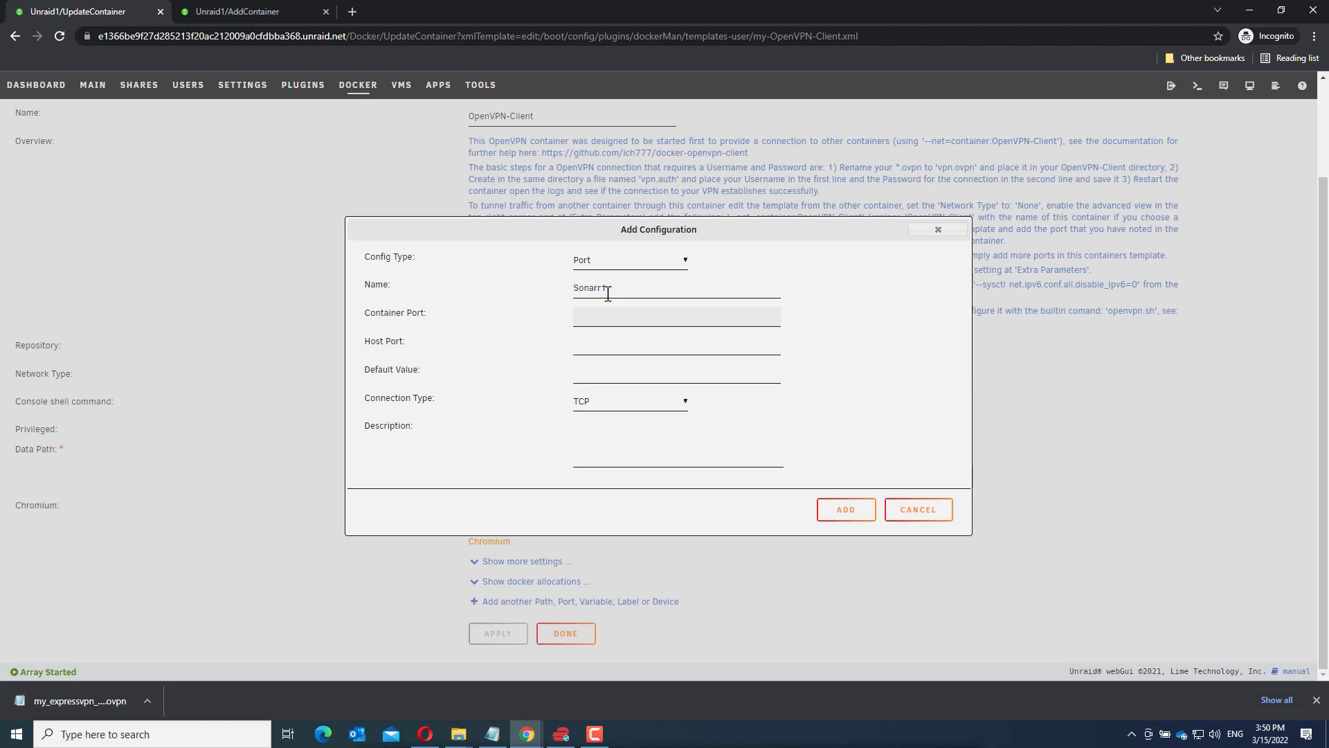
type("8989")
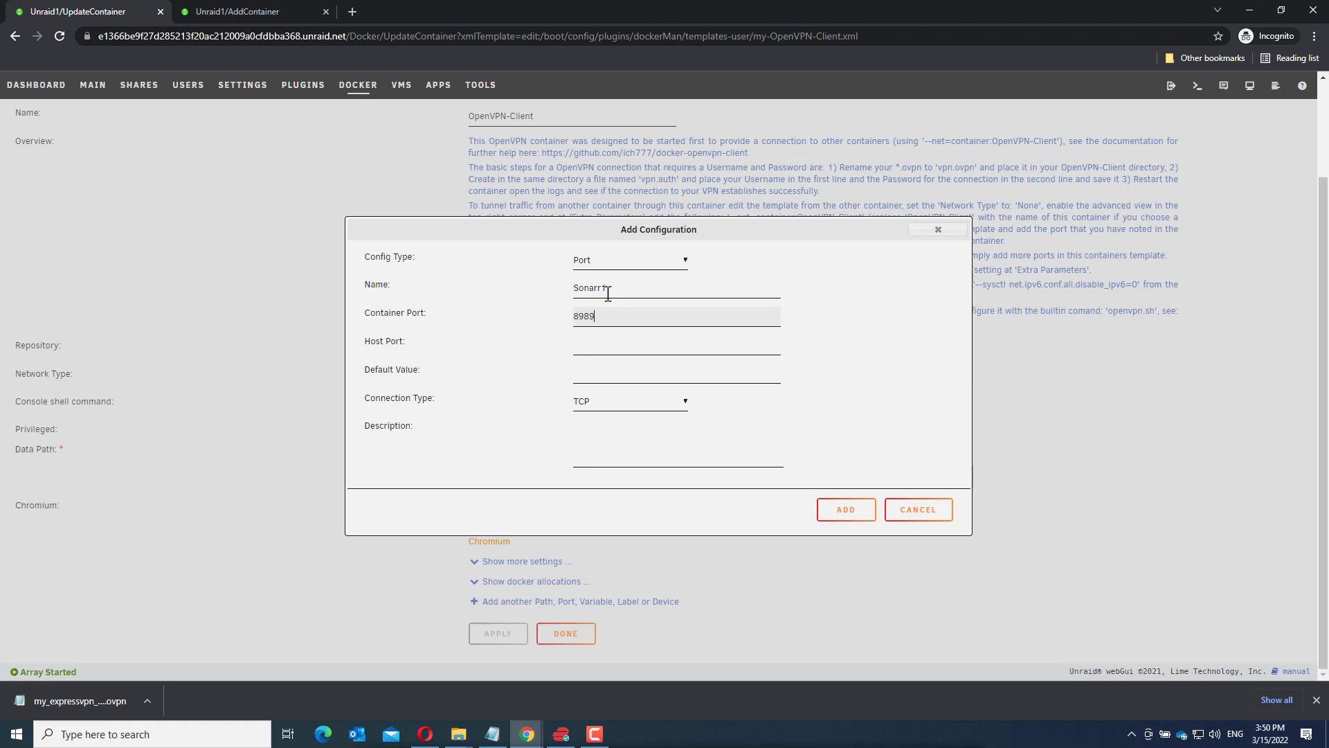
type("8989")
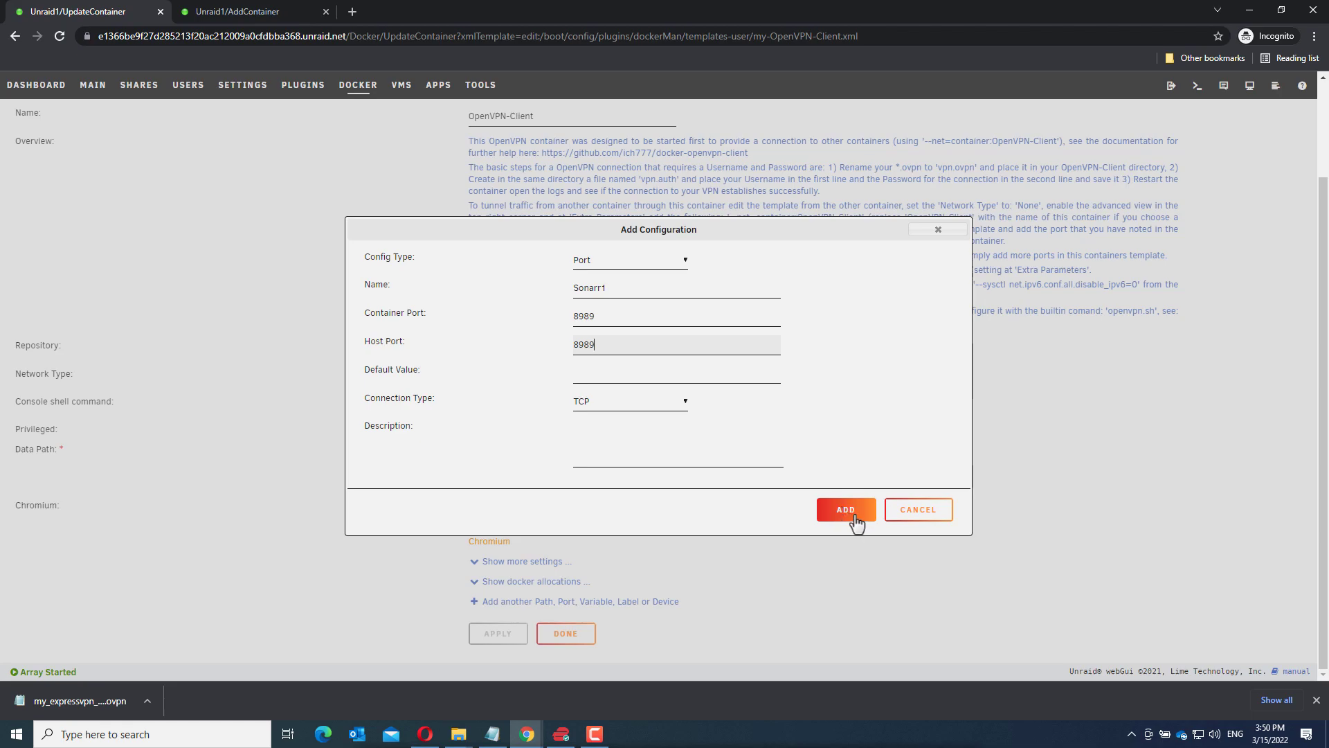
left_click(845, 509)
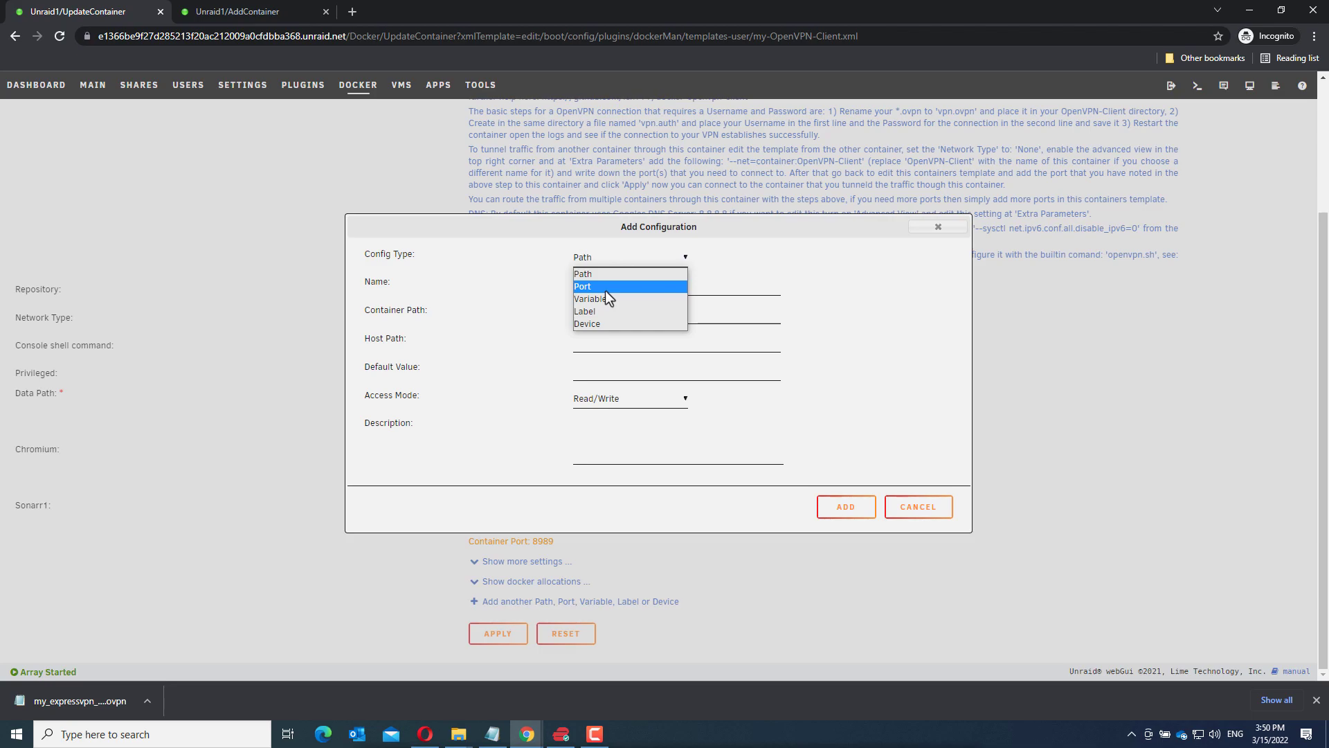
Step: Add a port mapping named Sonarr2 with container and host port 9897
left_click(583, 286)
type("Sonarr")
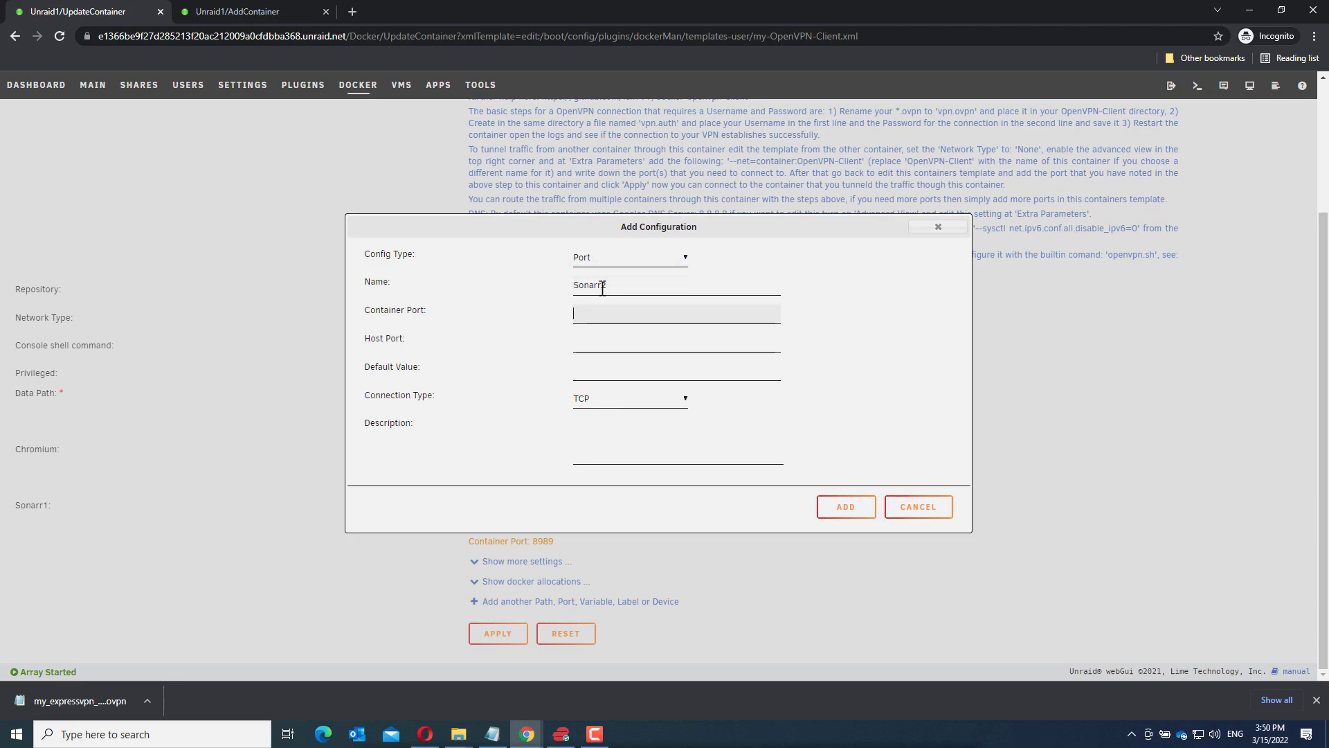
type("9897")
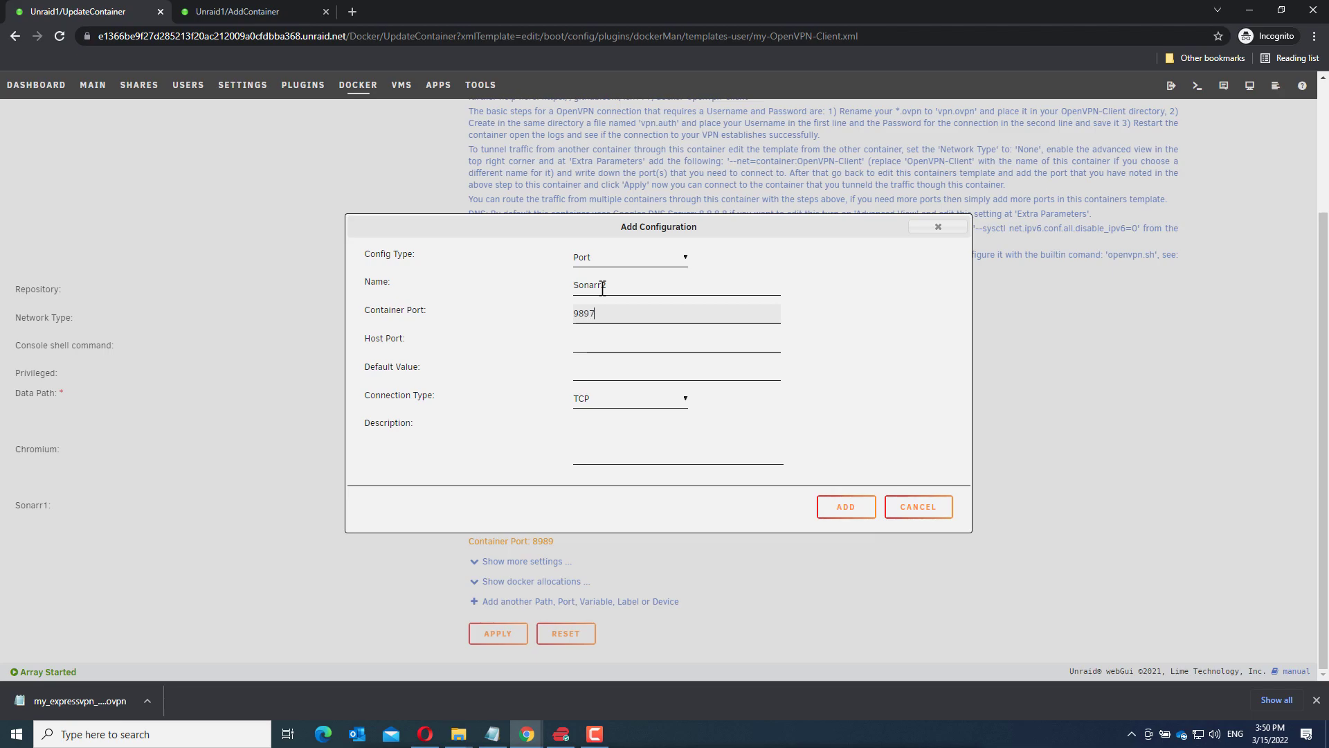
type("9897")
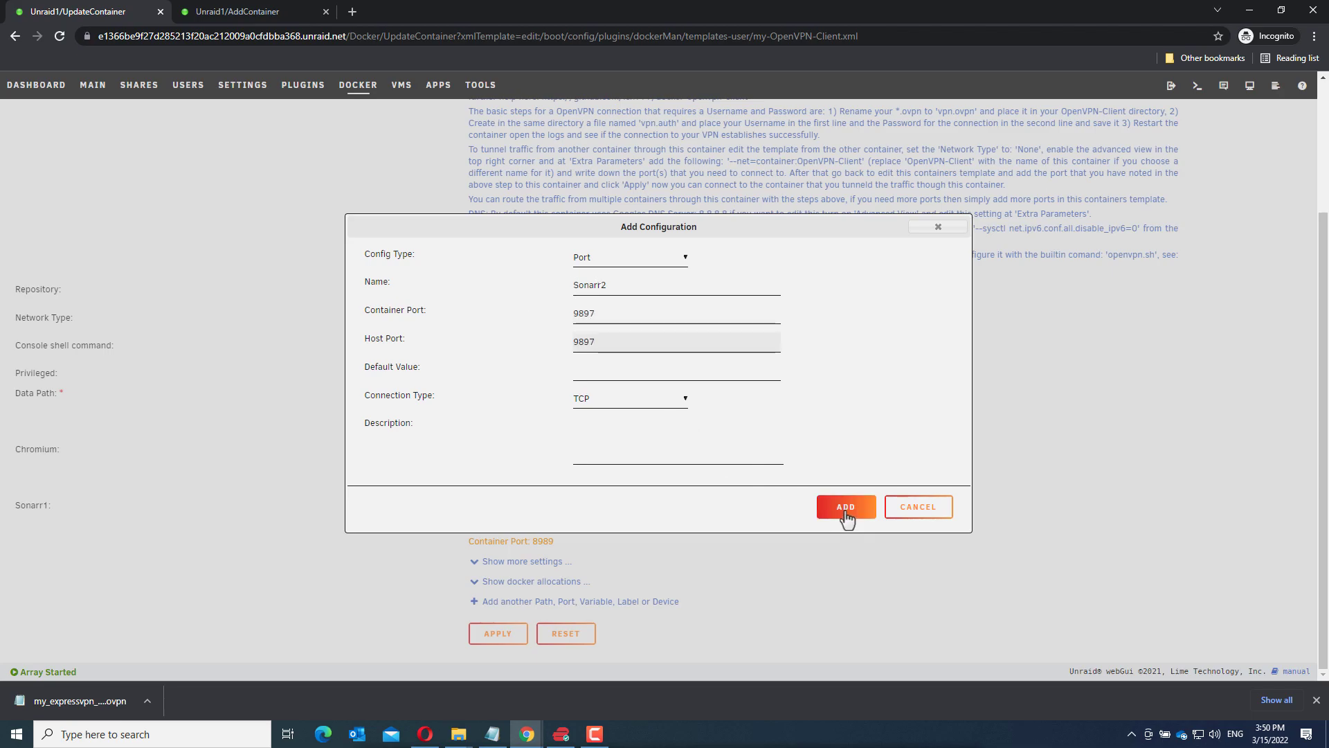
left_click(845, 507)
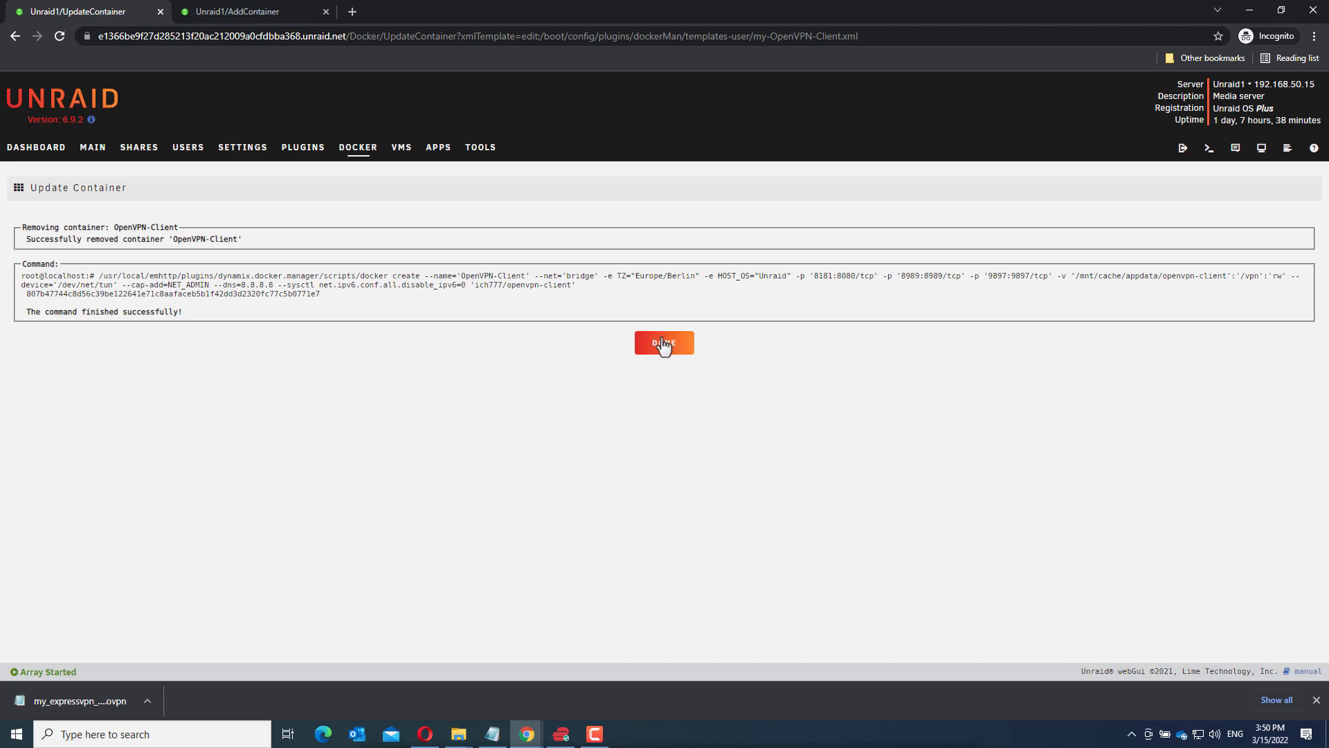
Step: Finish the recreated OpenVPN-Client template and start the container
left_click(663, 342)
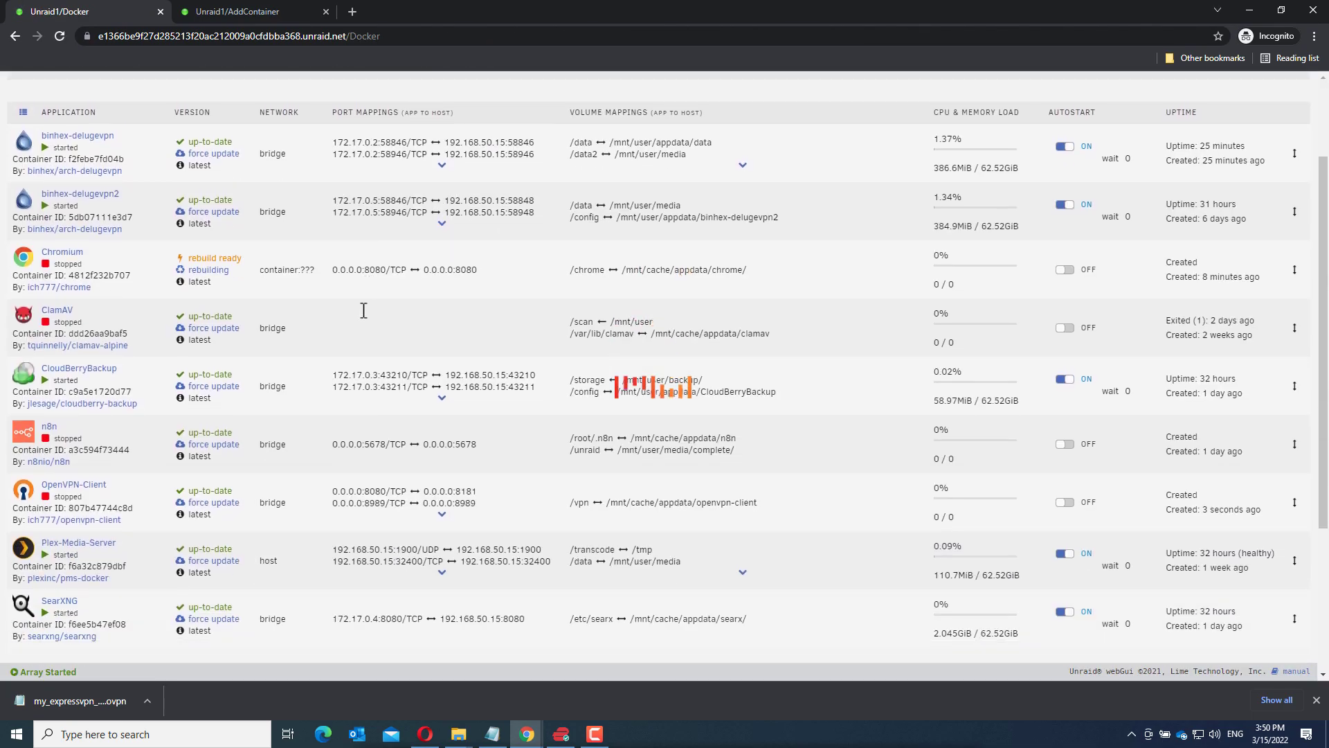
scroll("down", 3)
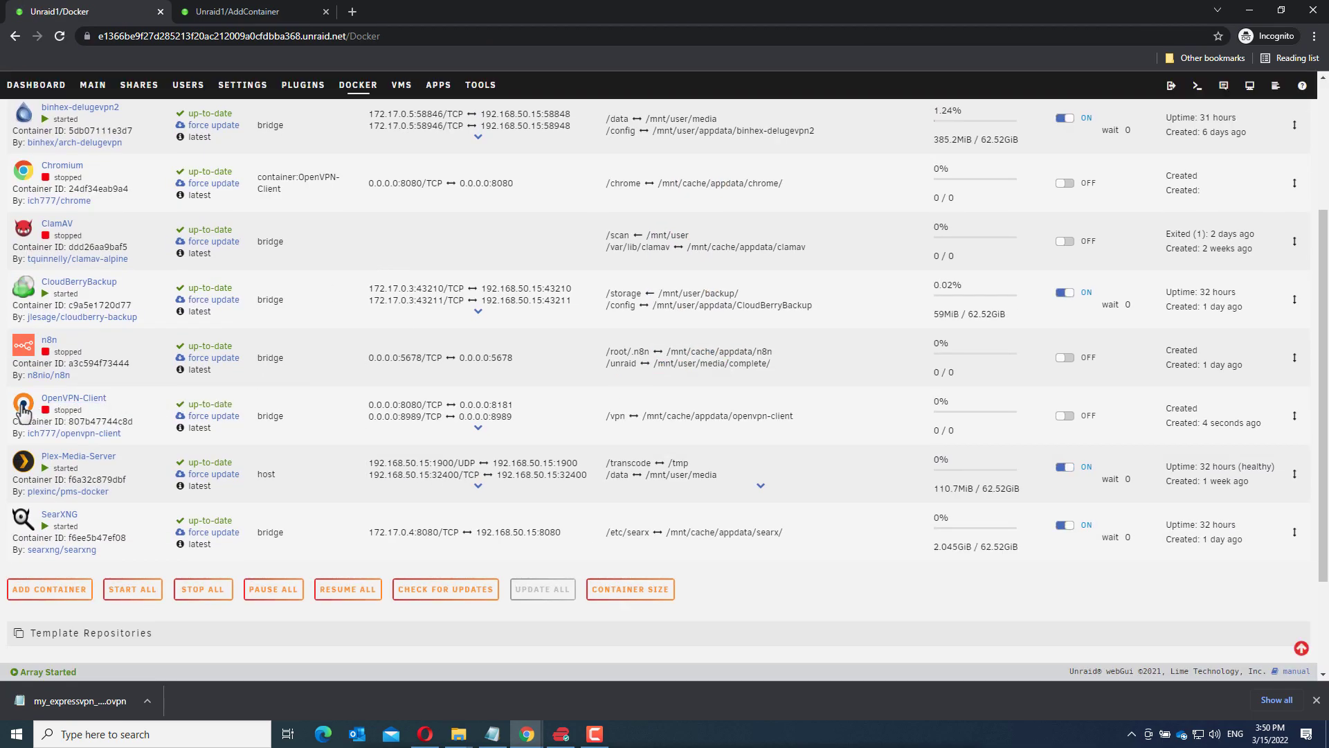
left_click(24, 407)
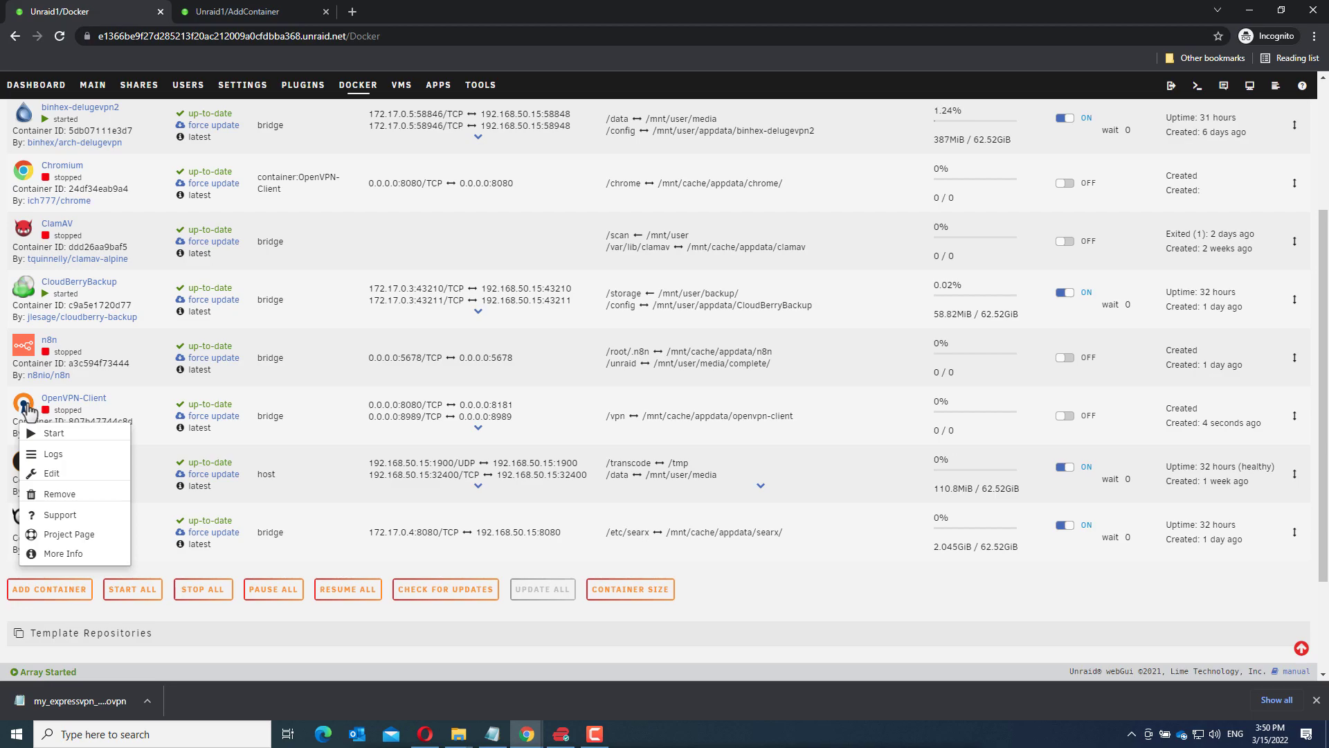
mouse_move(47, 438)
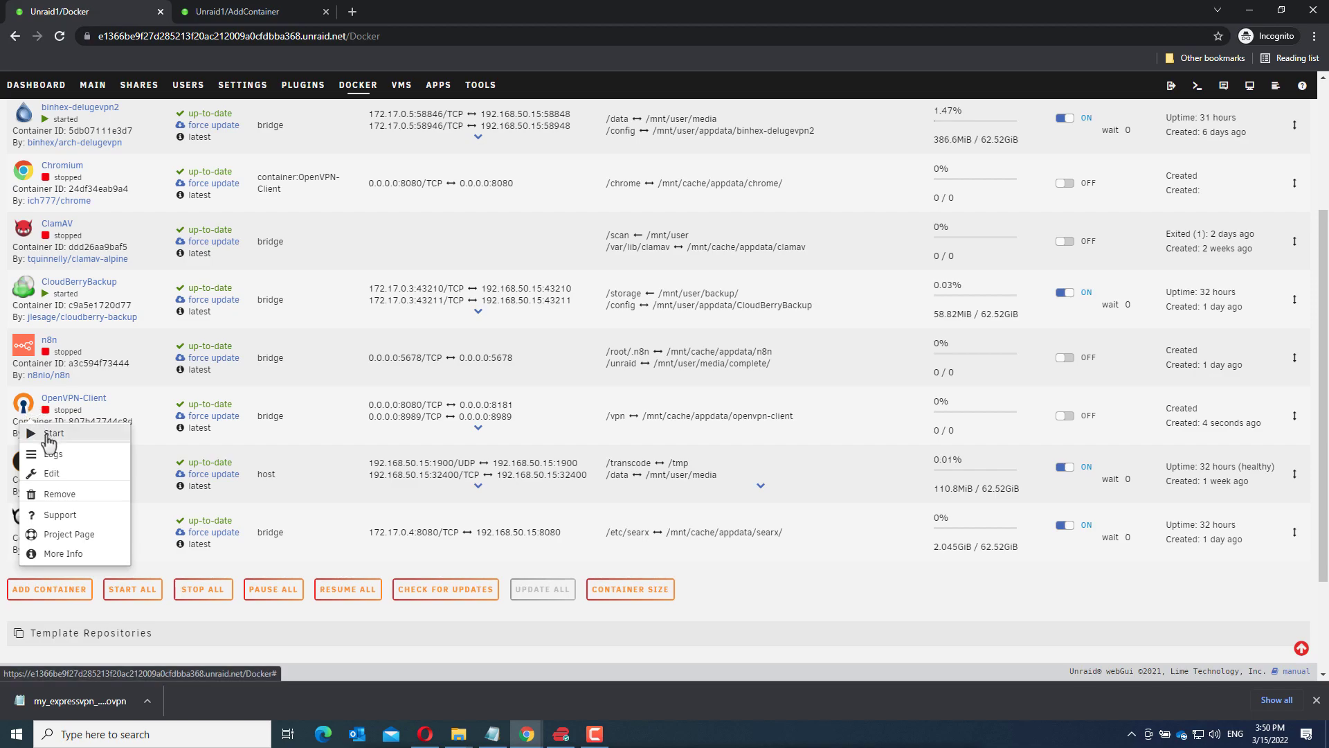
left_click(54, 433)
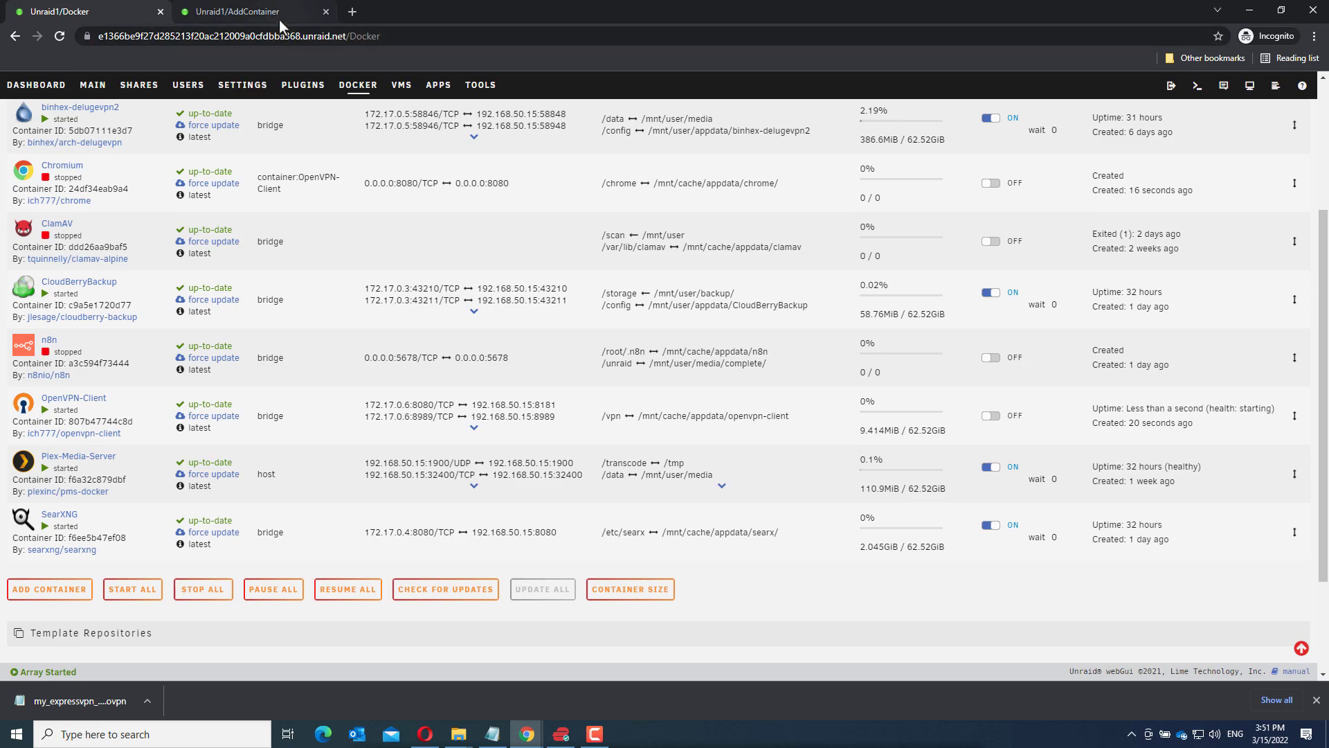
Step: Return to the binhex-sonarr form and review network None, --net=container:OpenVPN-Client and ports 8989/9897
left_click(237, 11)
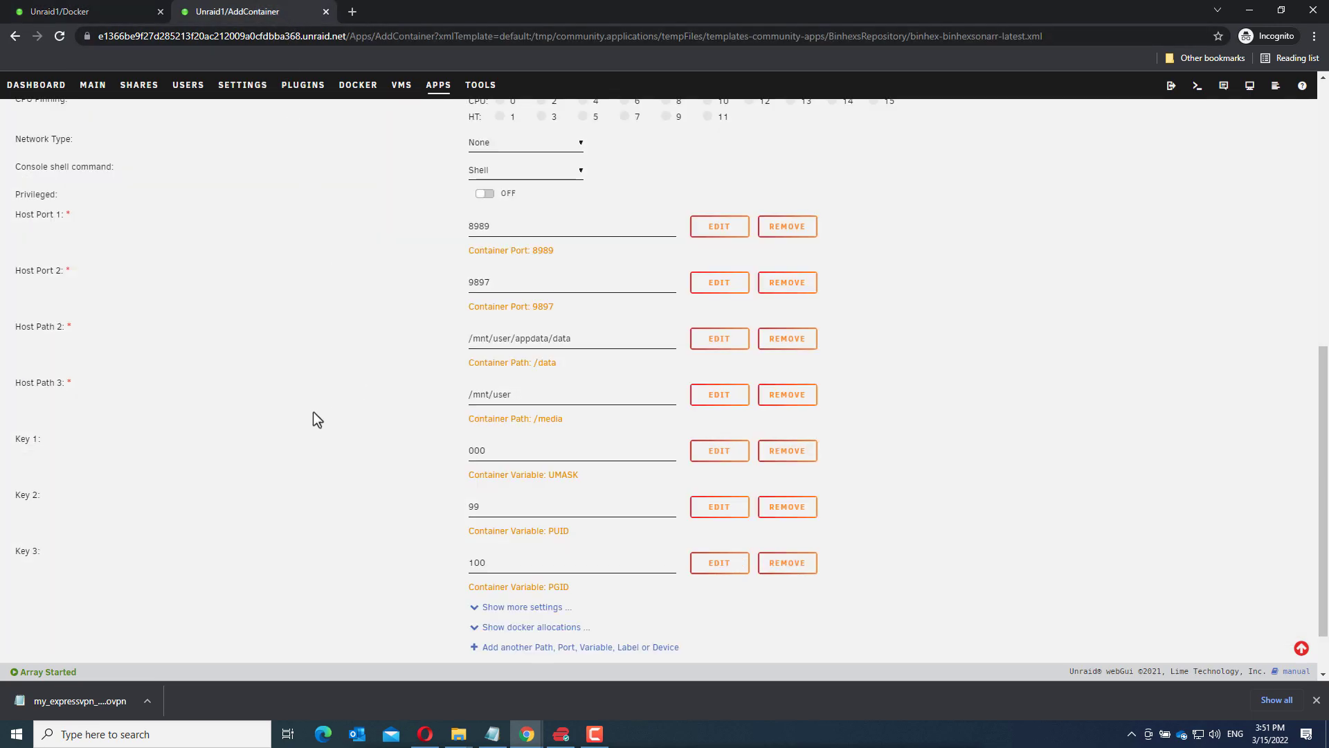
mouse_move(399, 458)
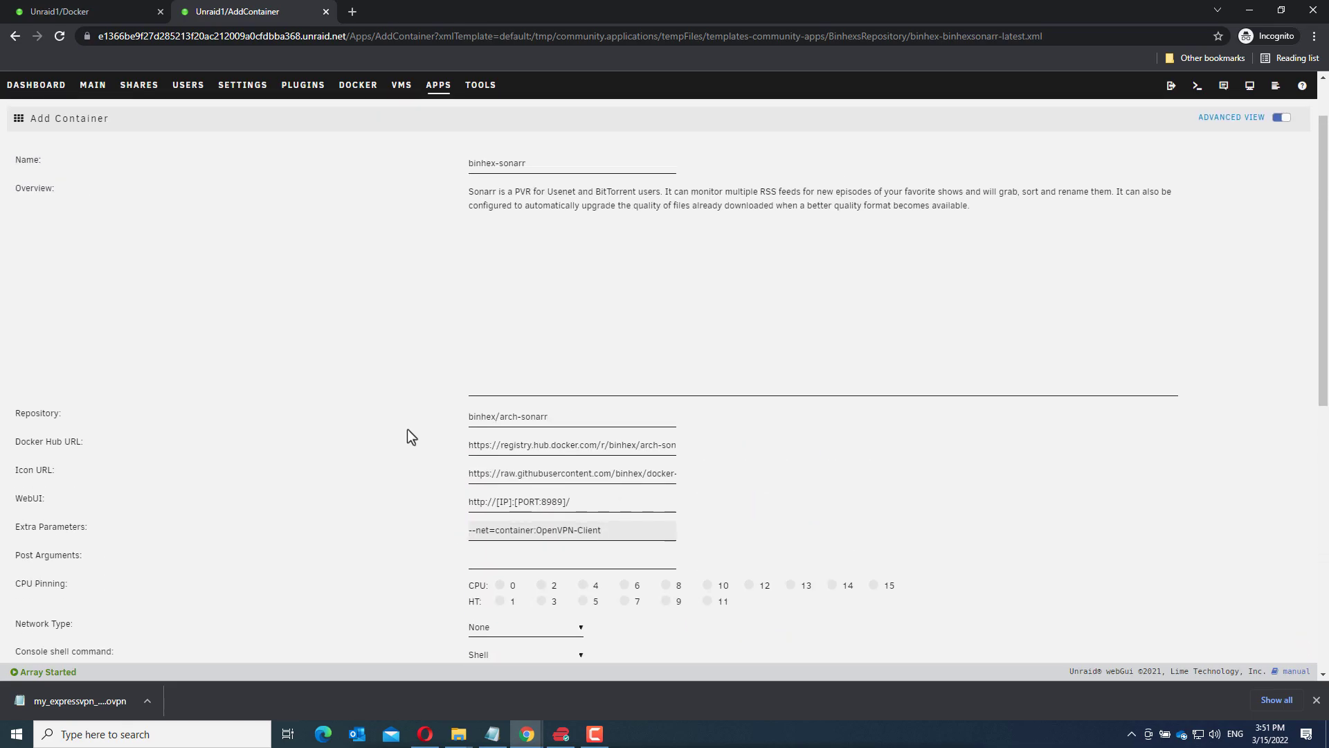
scroll("down", 3)
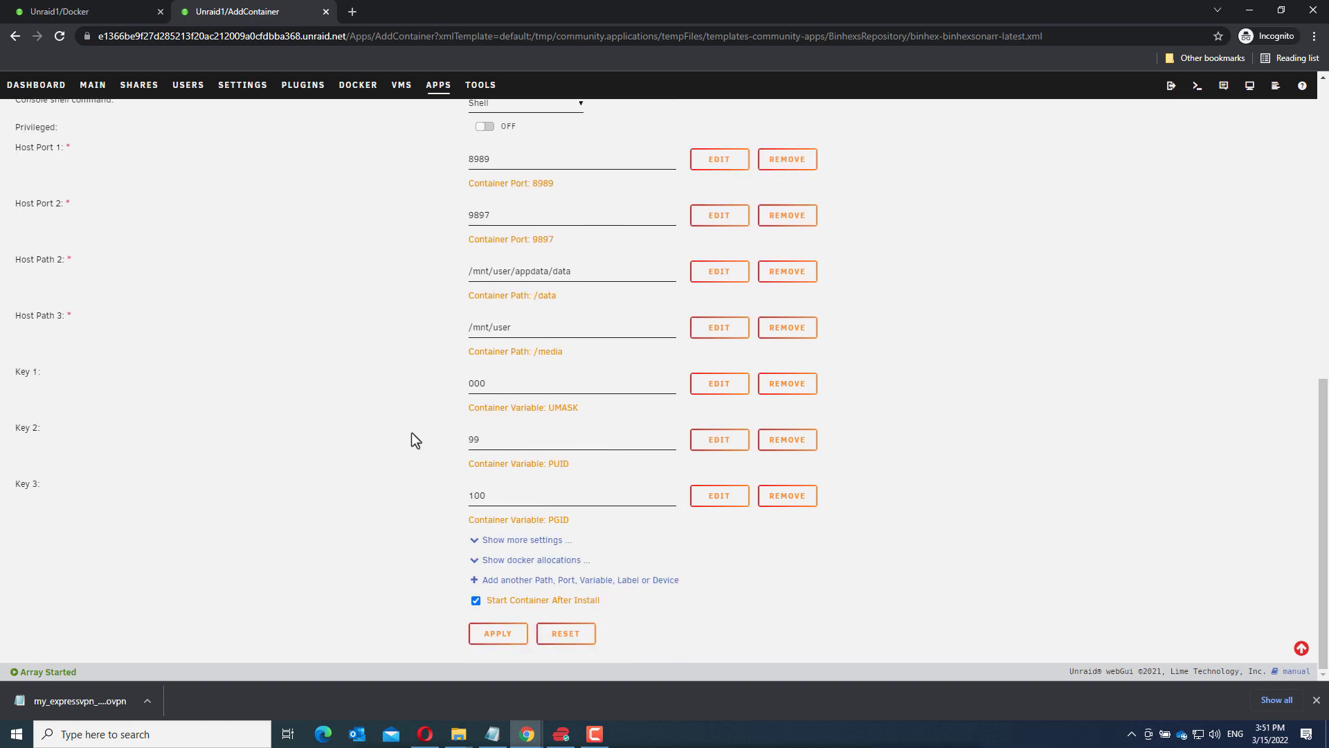
Step: Apply the template to pull binhex-sonarr and create the container, then return to Apps
left_click(497, 632)
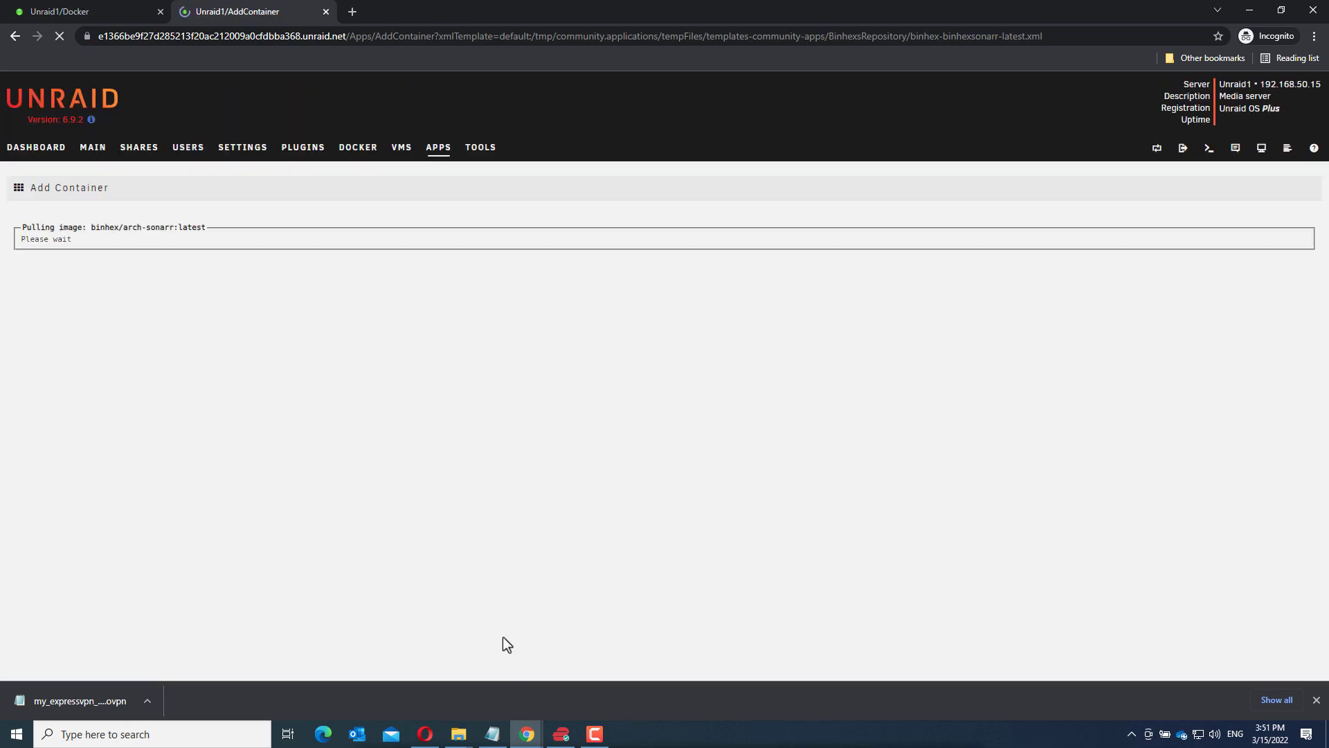
mouse_move(584, 466)
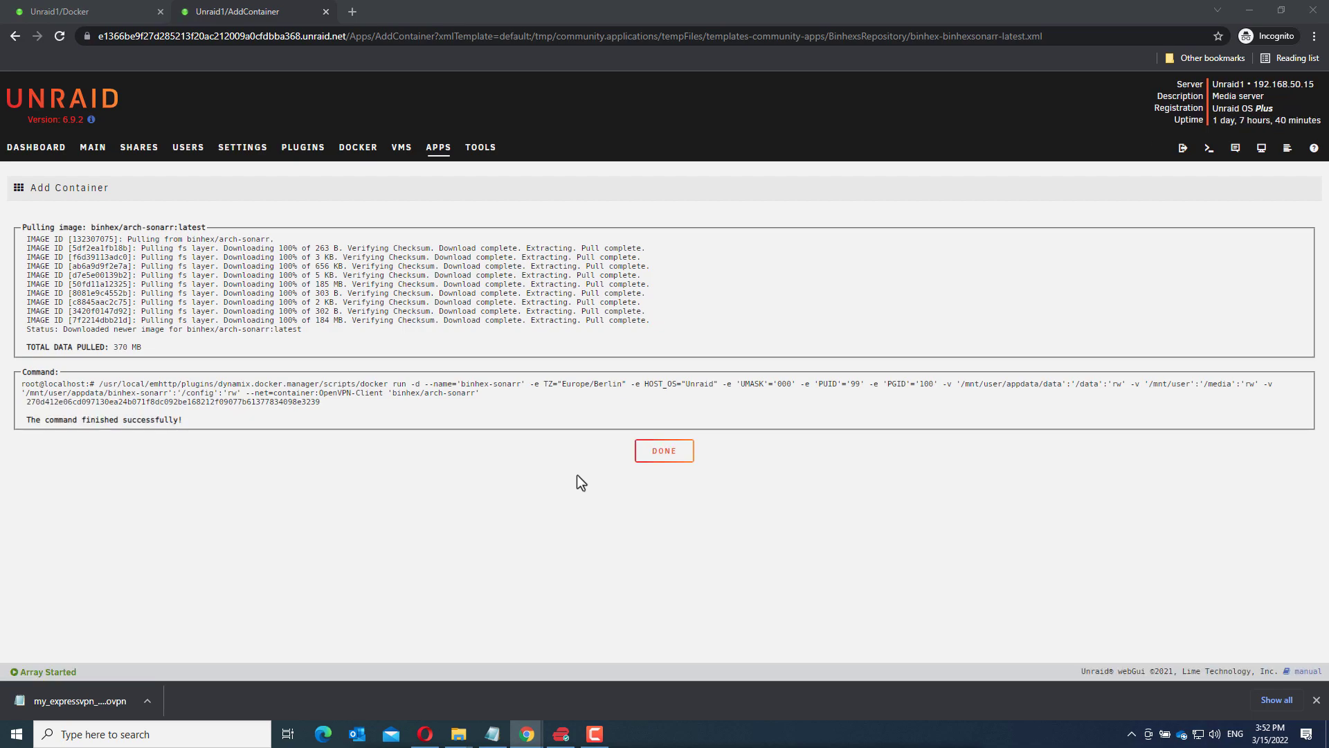
mouse_move(583, 479)
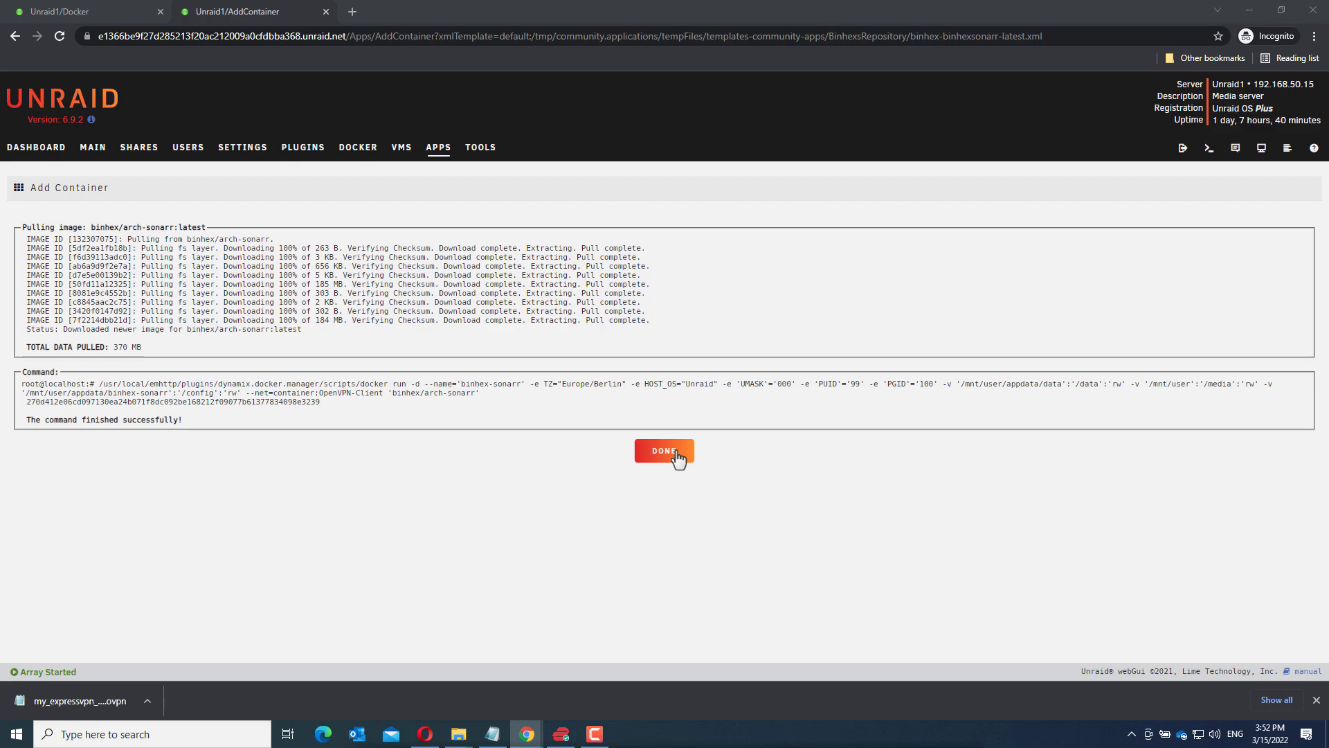
left_click(664, 450)
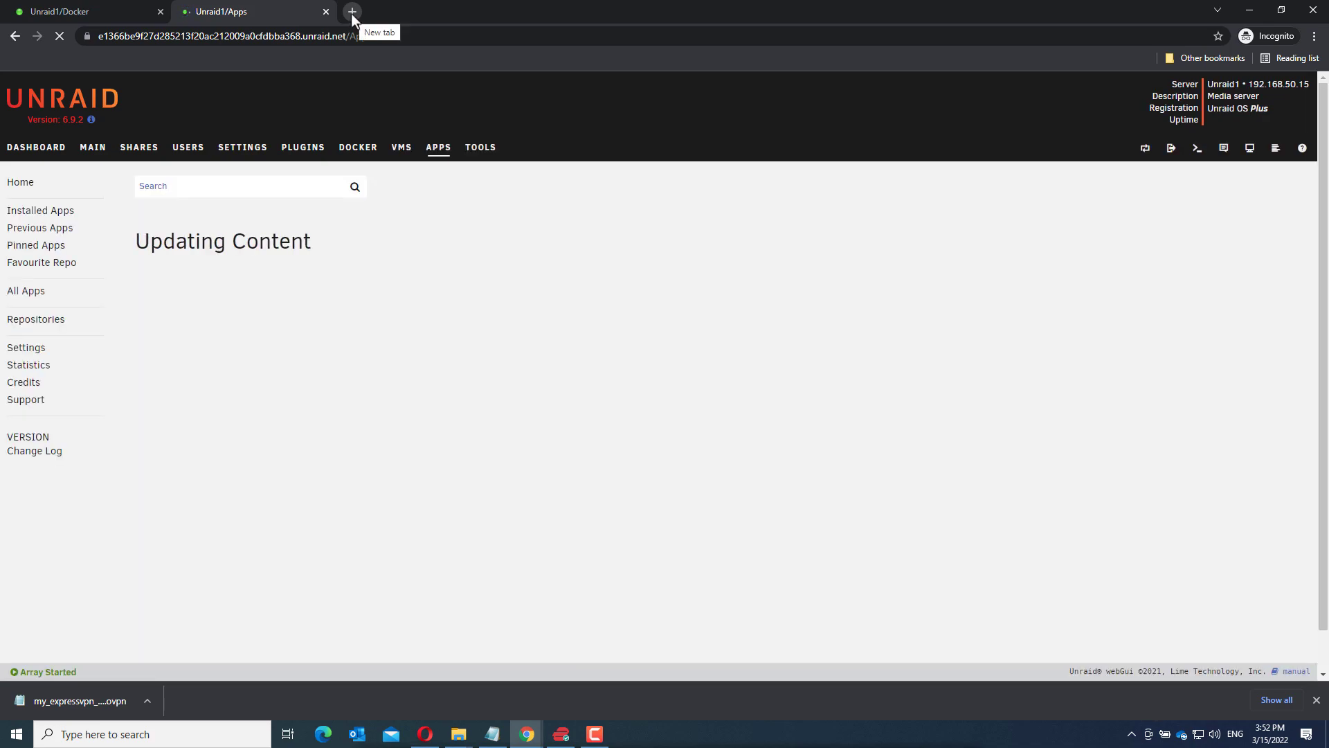
Step: Load Sonarr's web UI at 192.168.50.15:8989 in a new incognito tab
left_click(350, 11)
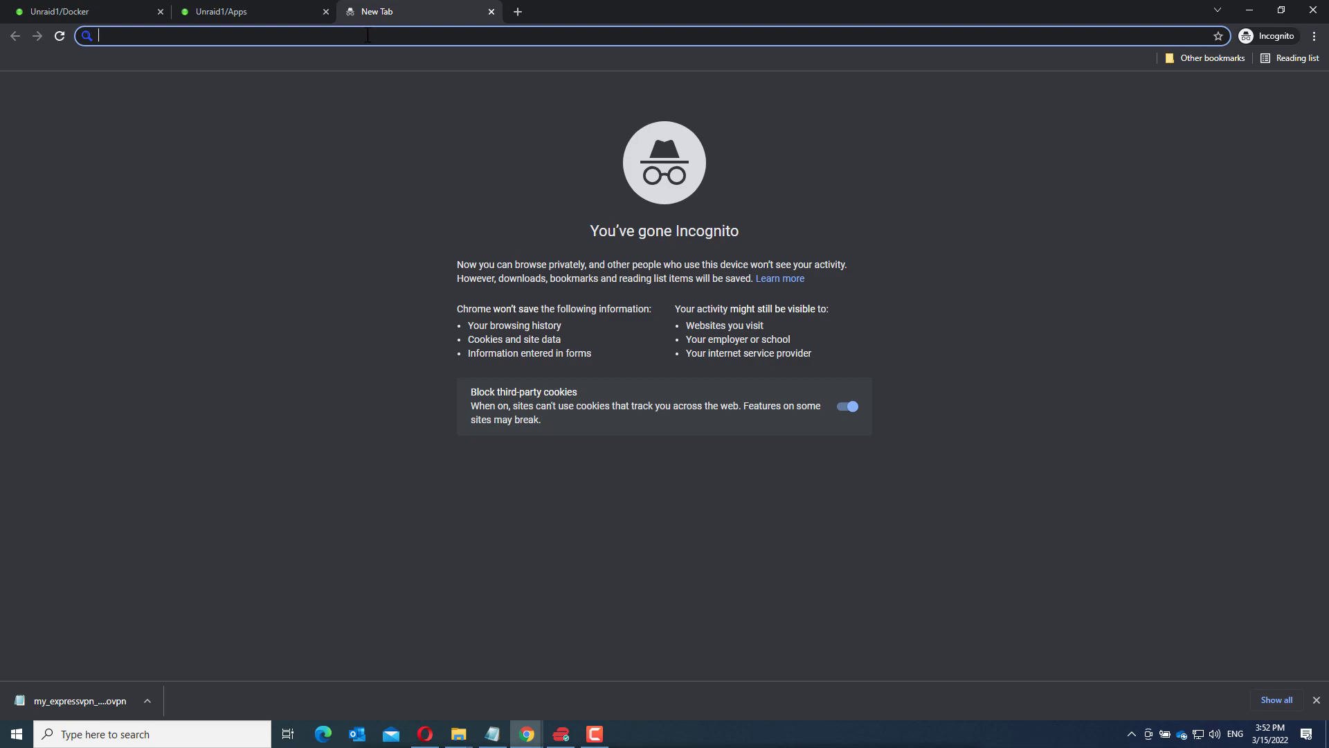
type("192.168.50.15:")
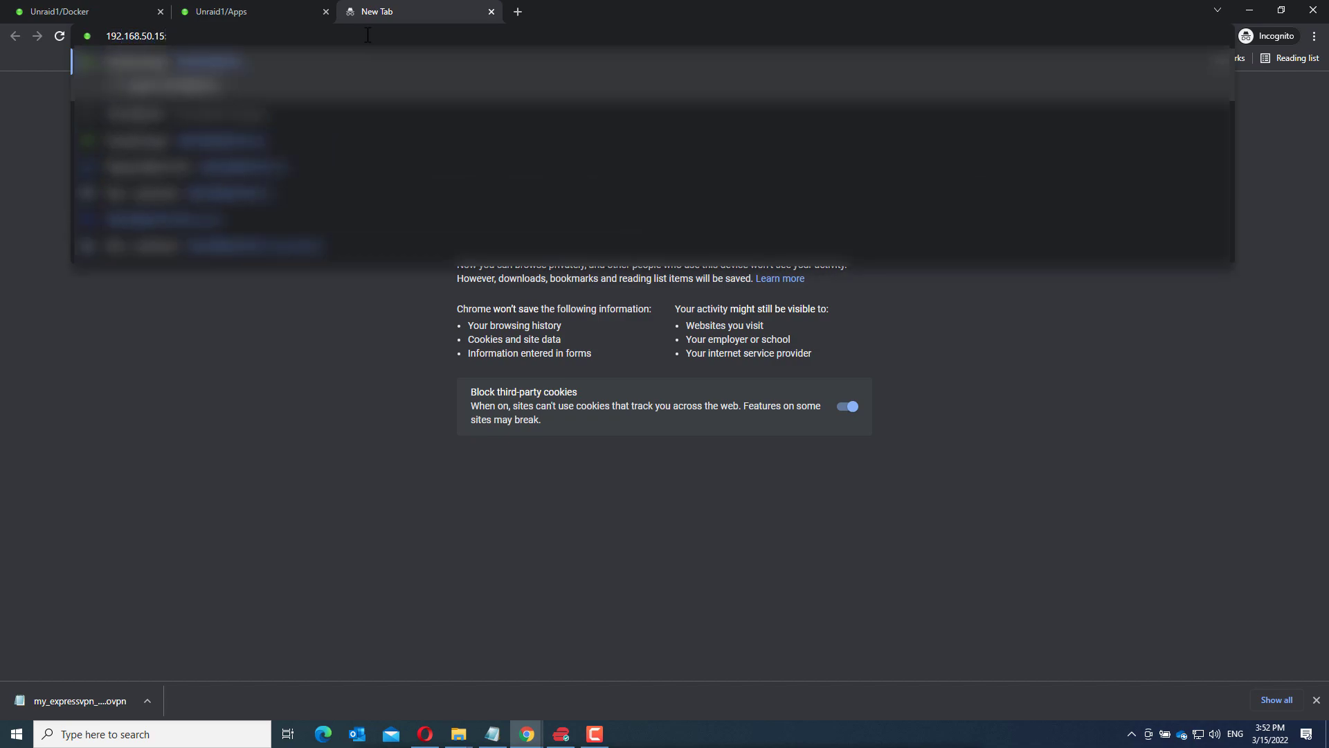
type("8989")
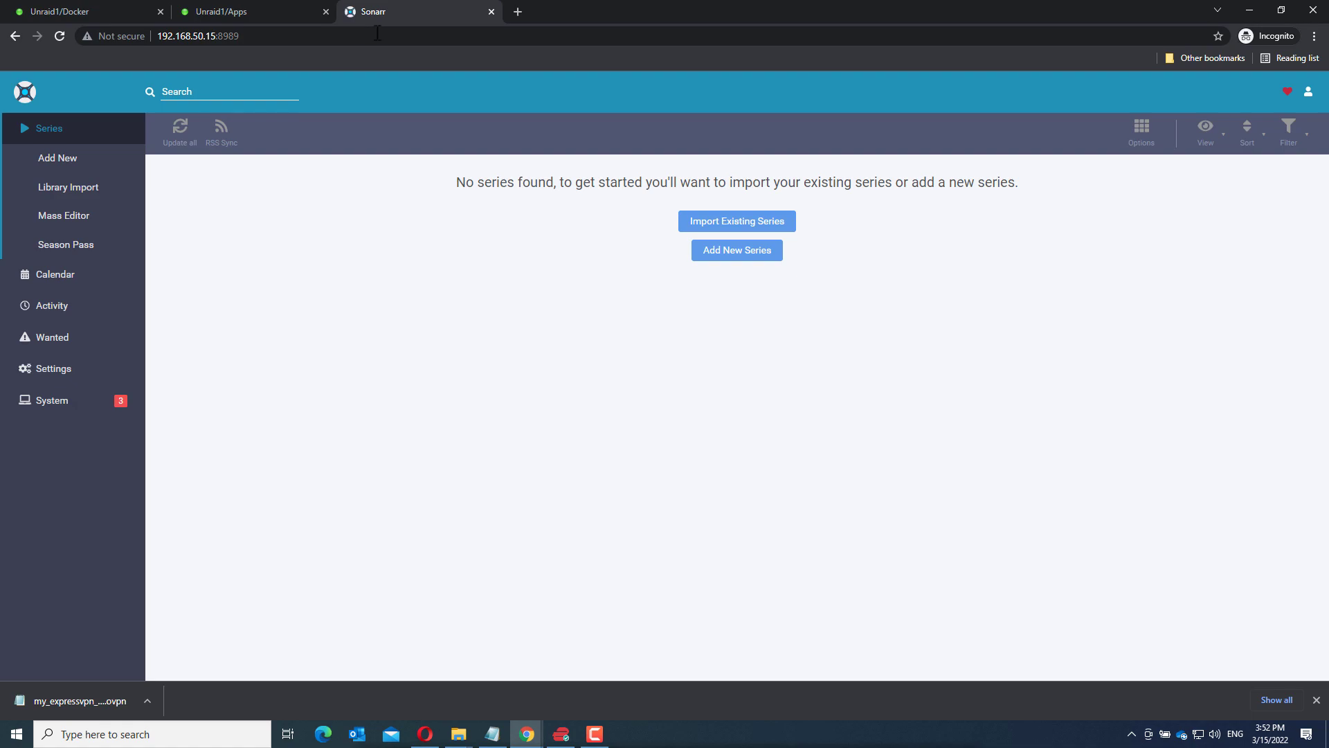
mouse_move(250, 261)
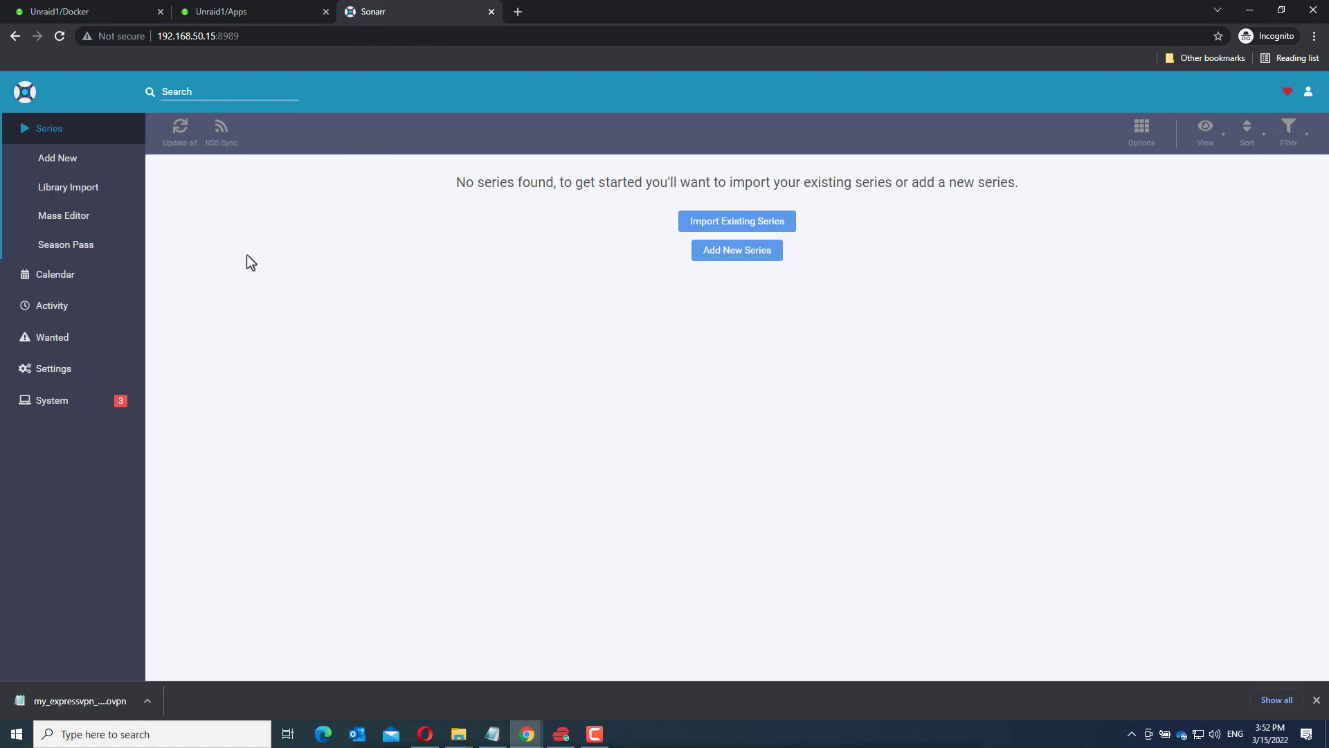
mouse_move(236, 290)
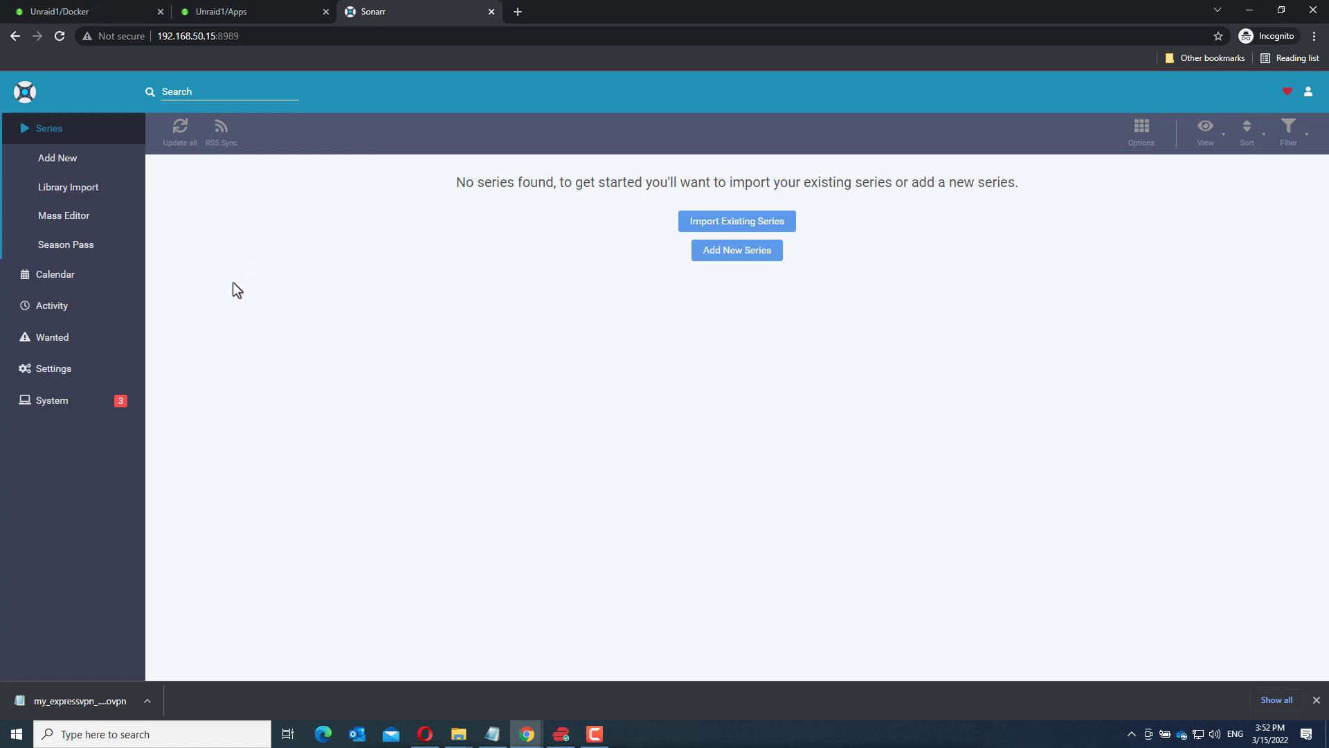
mouse_move(241, 296)
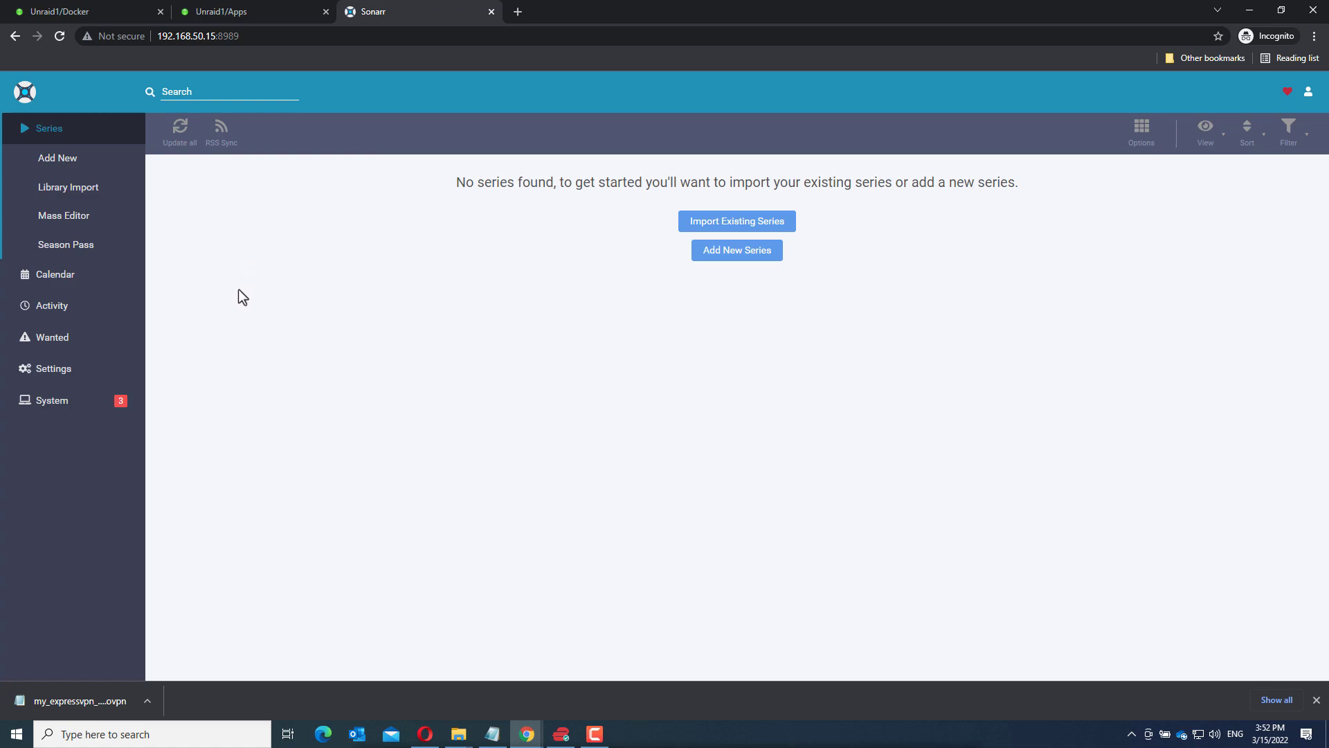